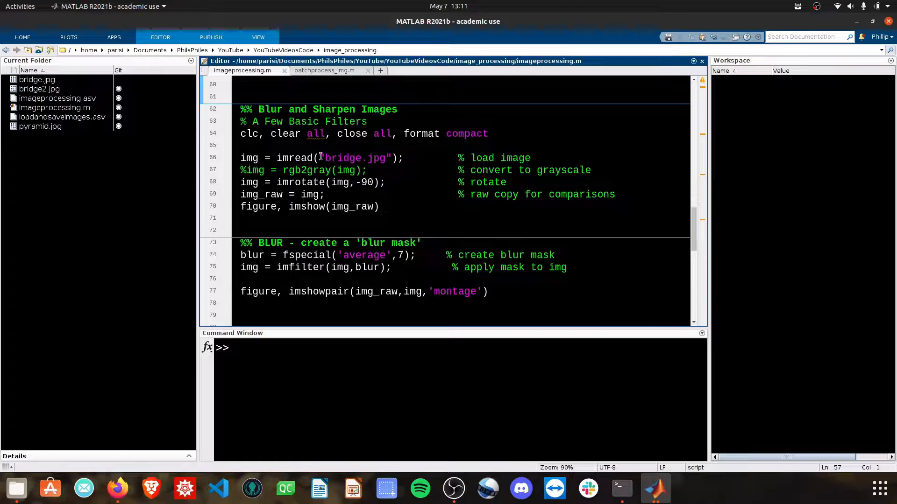
# Run the first section to load, rotate and display bridge.jpg in Figure 1
pyautogui.doubleClick(352, 158)
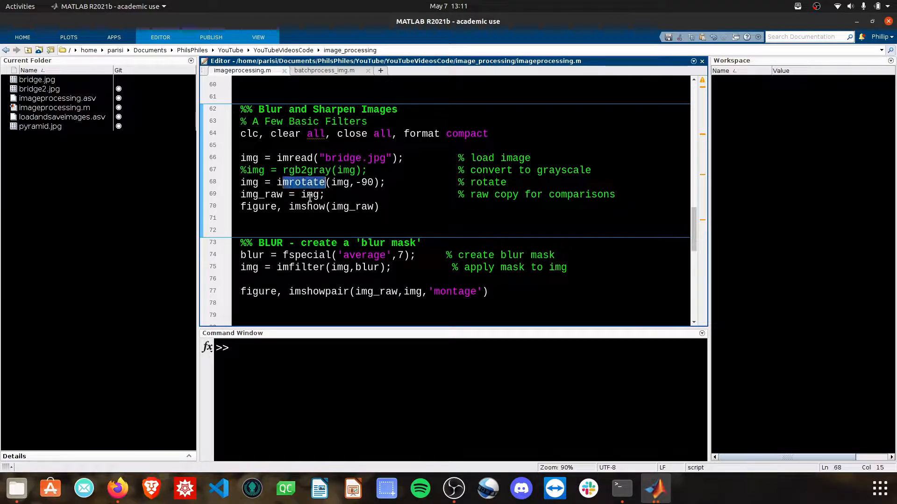
pyautogui.click(311, 217)
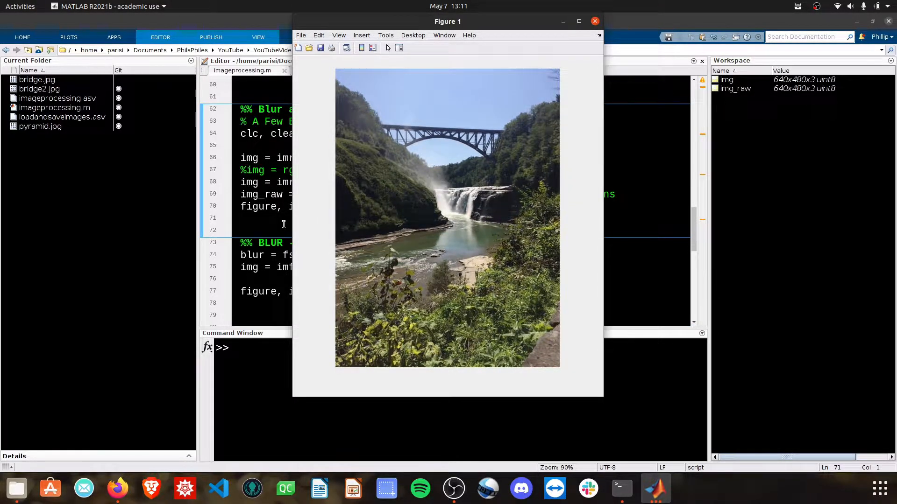
# Close Figure 1 showing the rotated bridge photo
pyautogui.click(594, 21)
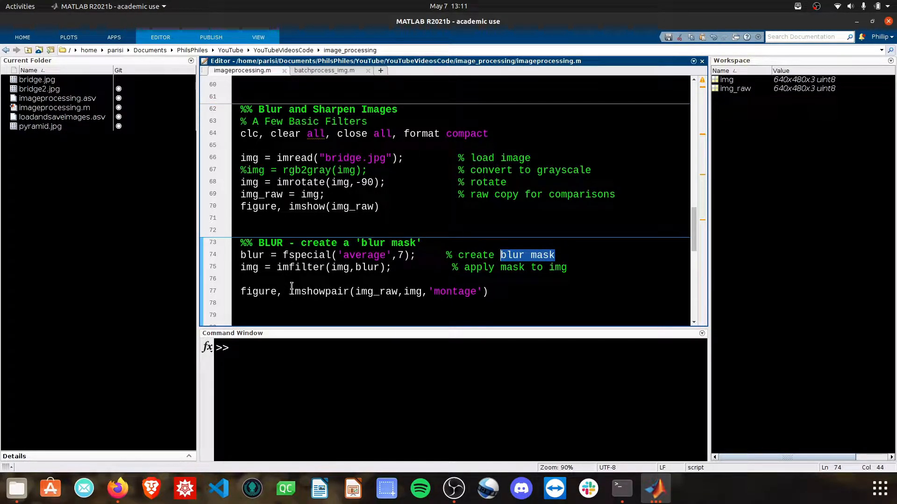
pyautogui.moveTo(291, 285)
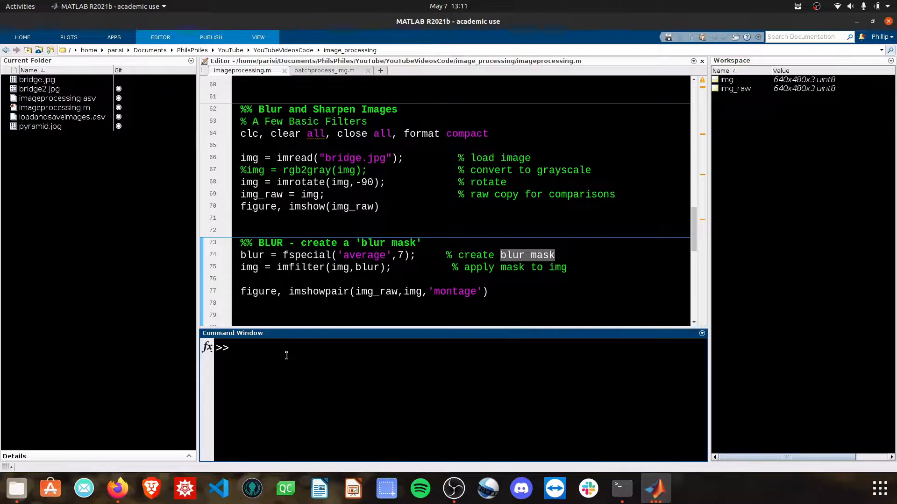
# Enter channel = img(:,:,1); in the Command Window to extract the first colour channel
pyautogui.write('channel =')
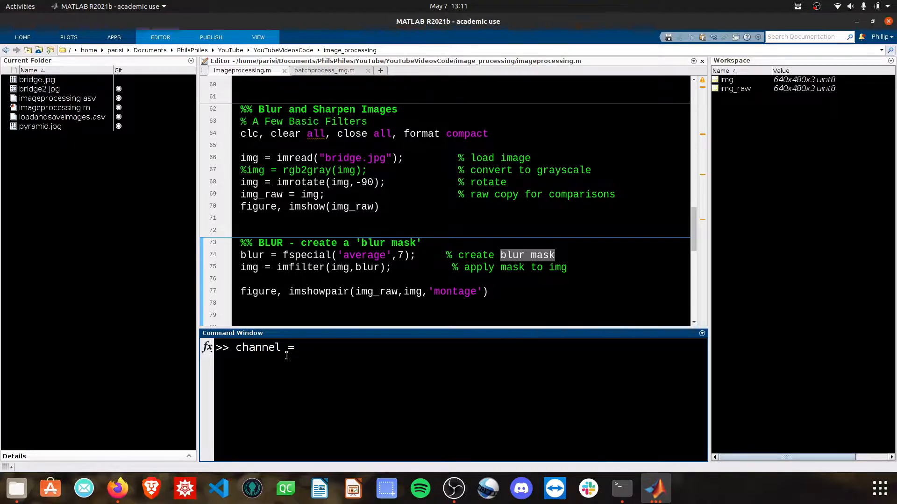
pyautogui.write('im')
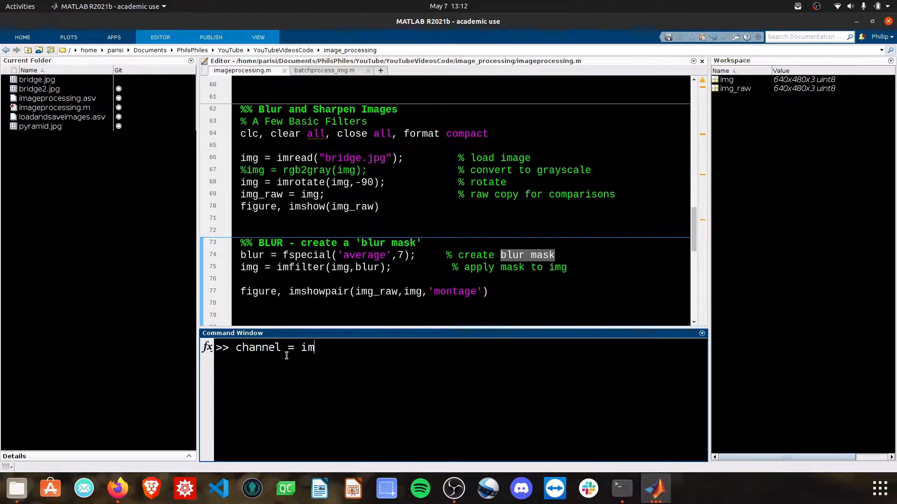
pyautogui.write('g(')
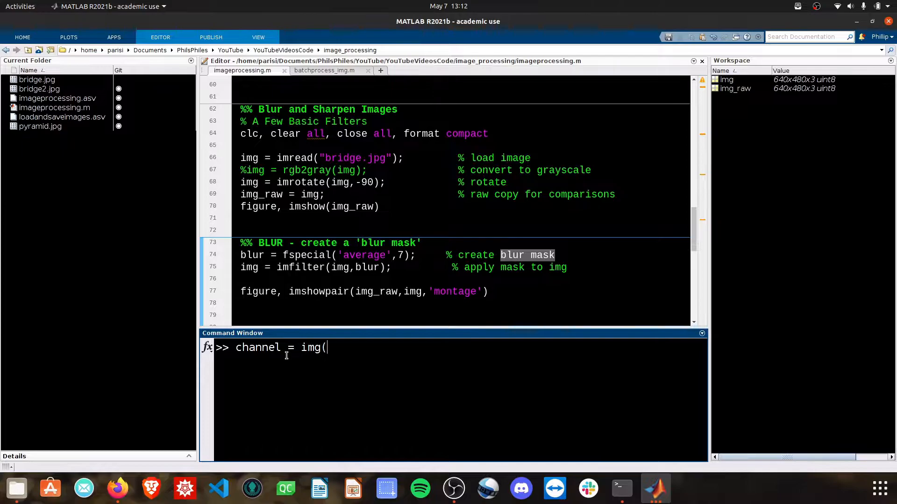
pyautogui.write('1,')
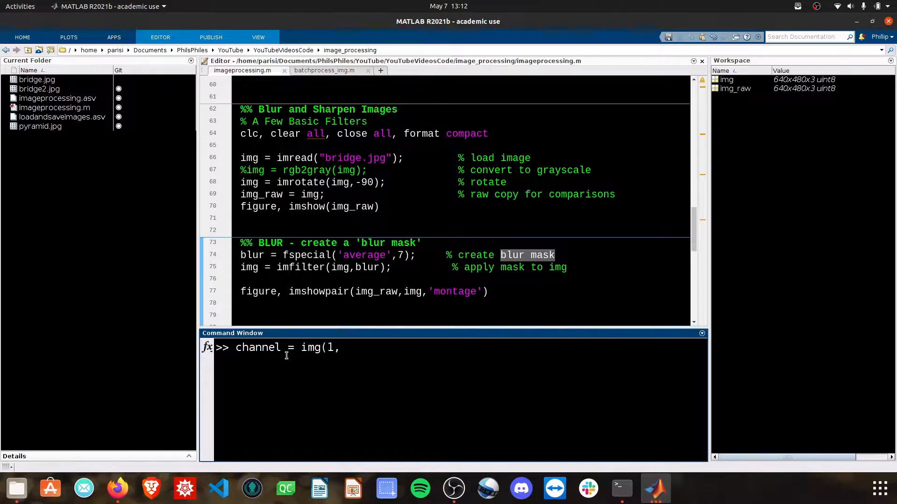
pyautogui.write(':,')
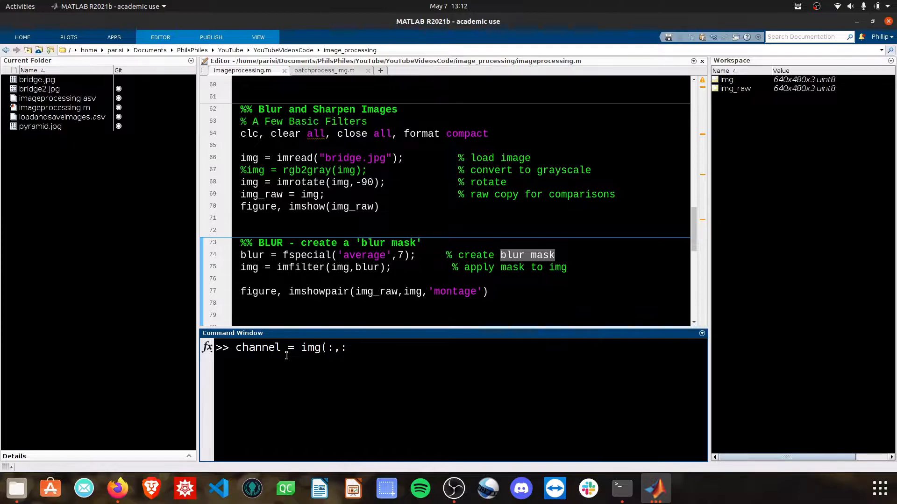
pyautogui.write(',1')
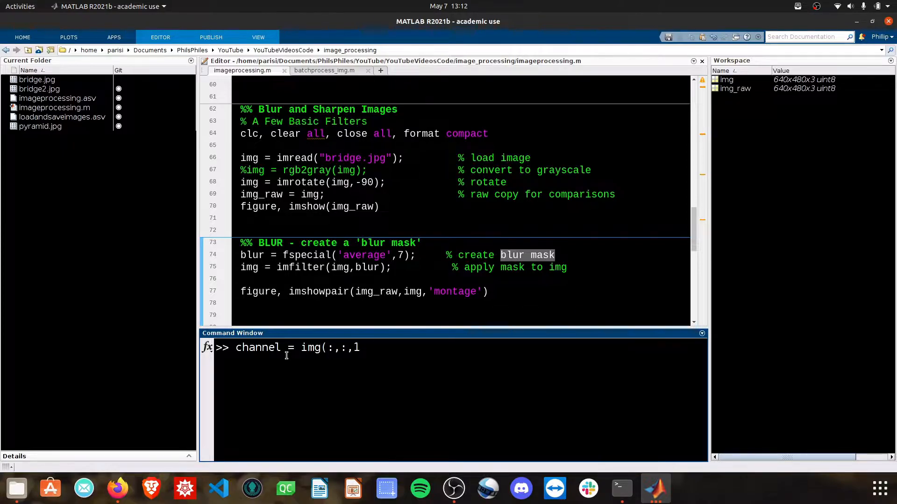
pyautogui.write(')')
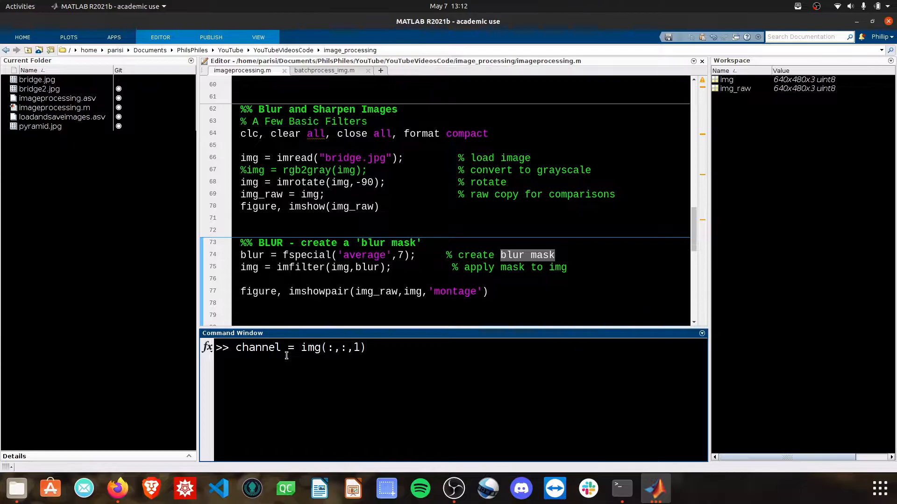
pyautogui.write(';')
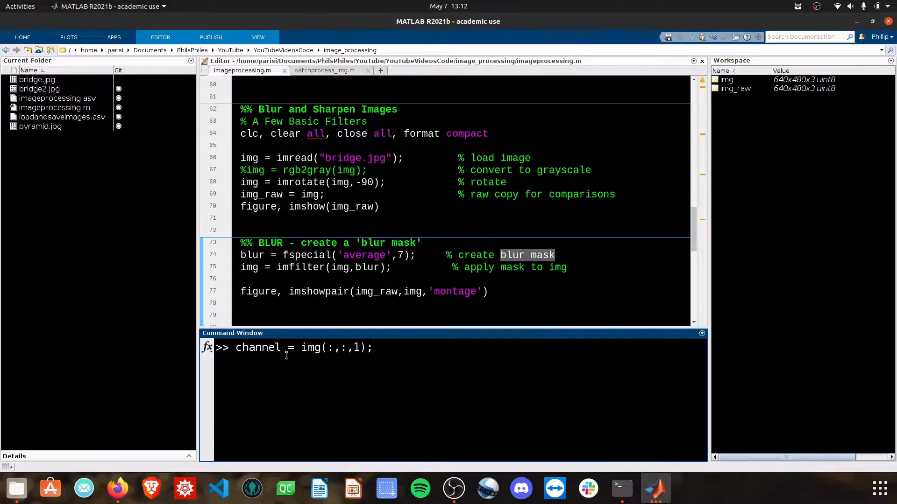
pyautogui.press('Return')
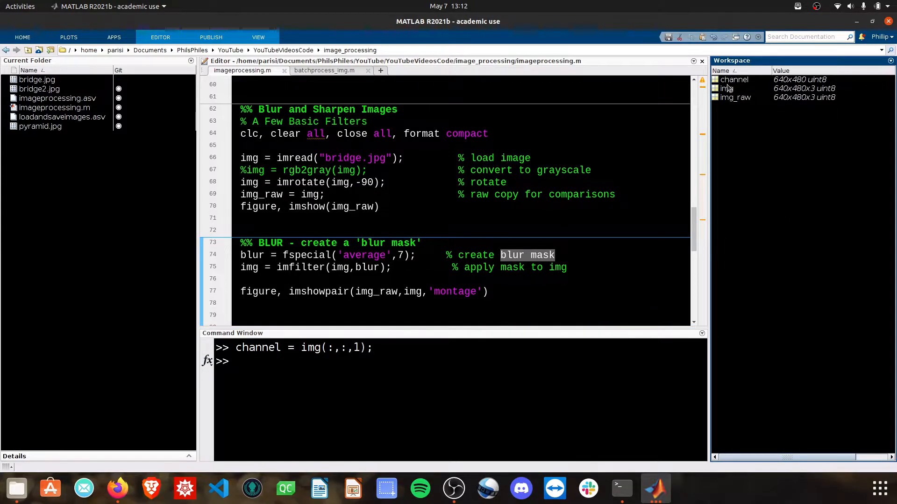
# Open the 640x480 channel variable in the Variables editor and scroll through its values
pyautogui.doubleClick(733, 80)
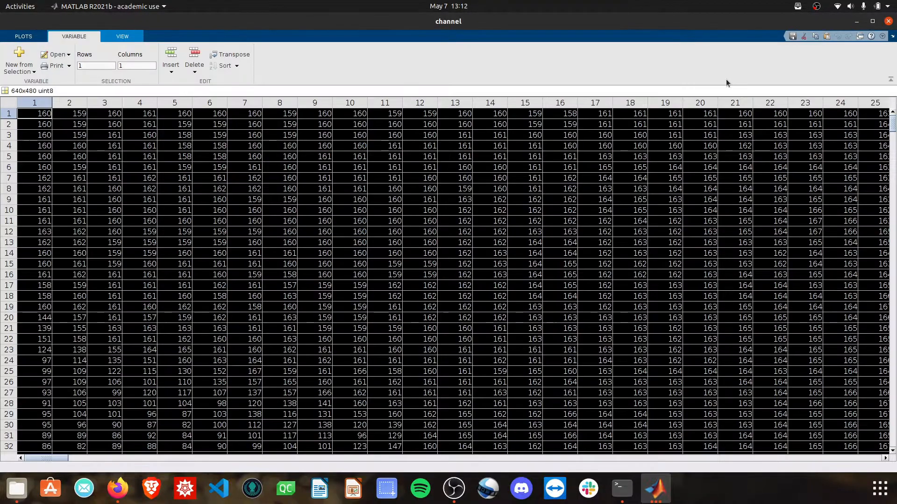
pyautogui.moveTo(633, 304)
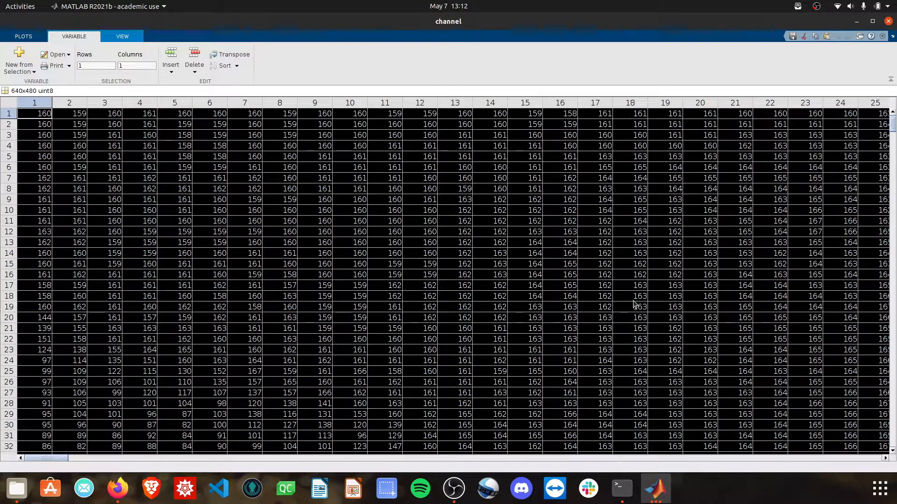
pyautogui.moveTo(564, 317)
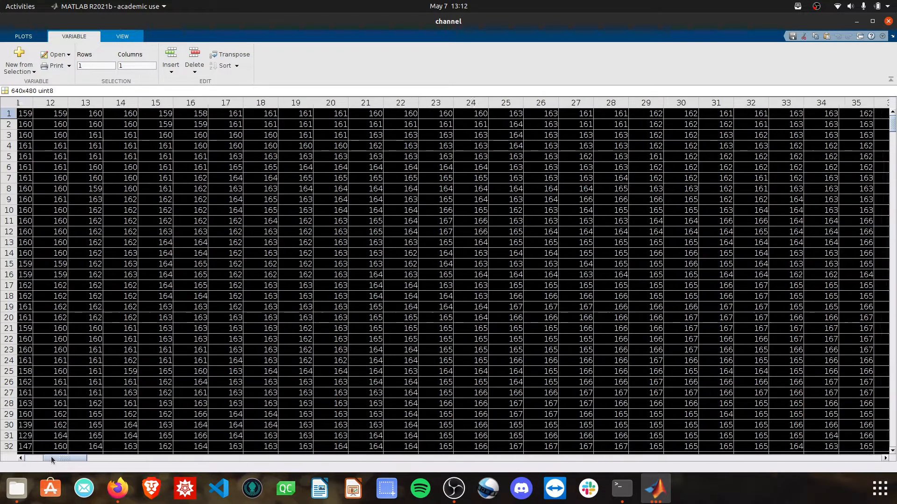
pyautogui.hscroll(-3)
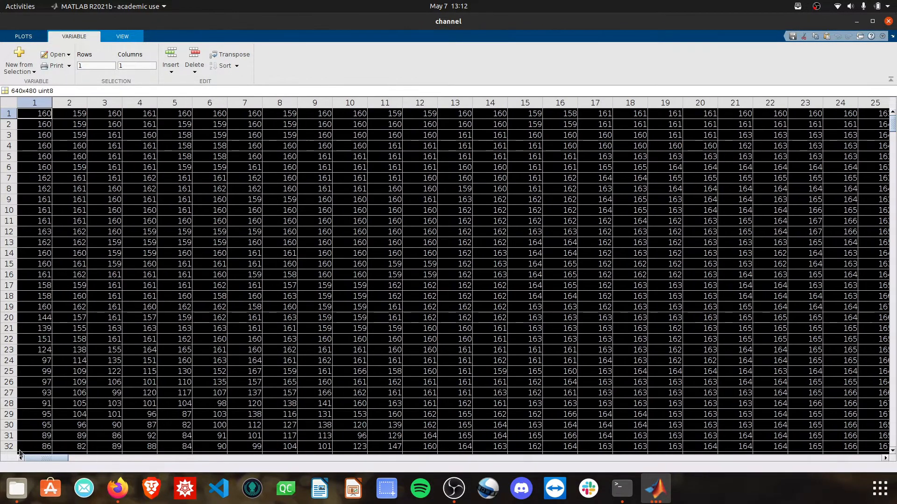
pyautogui.moveTo(160, 373)
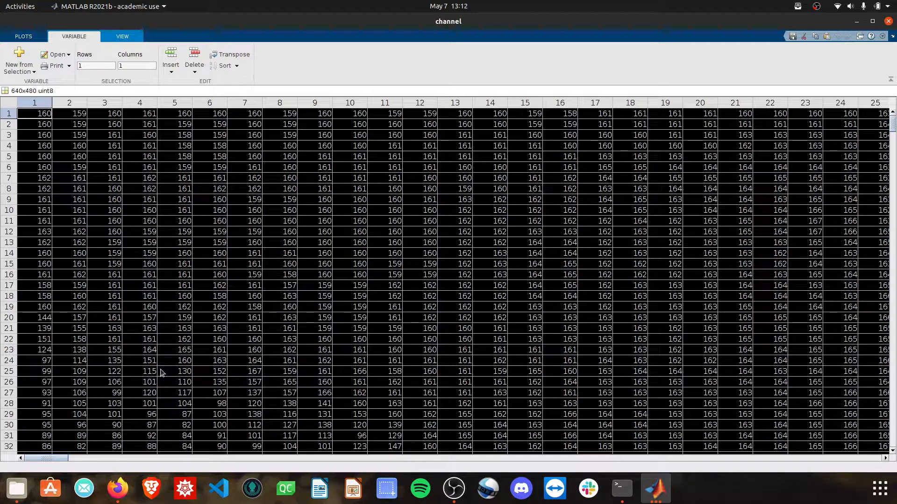
pyautogui.moveTo(151, 206)
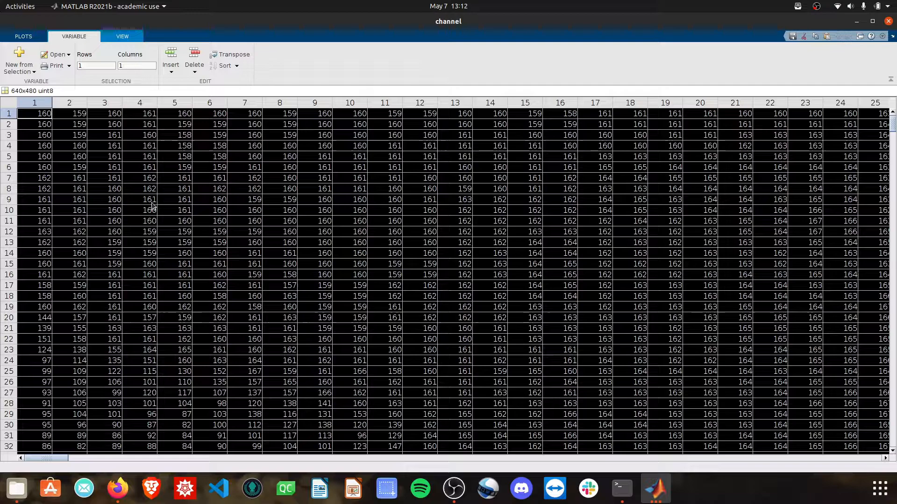
pyautogui.moveTo(172, 168)
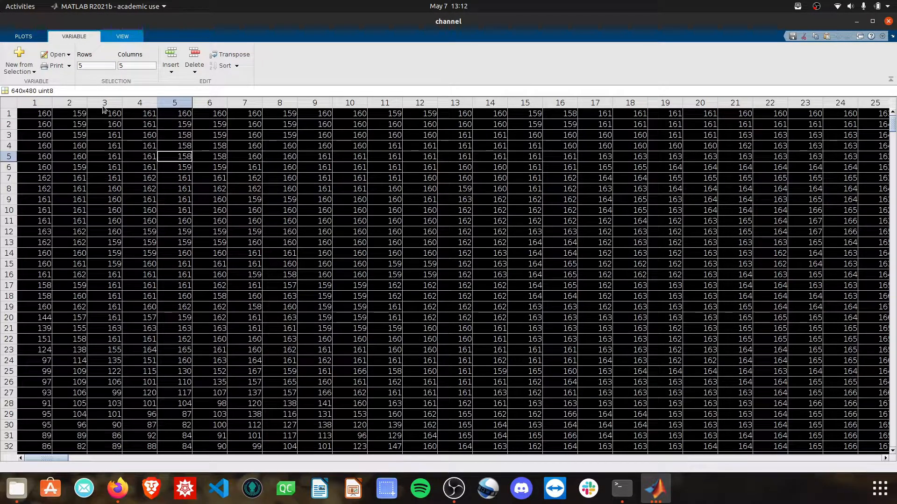
pyautogui.moveTo(35, 160)
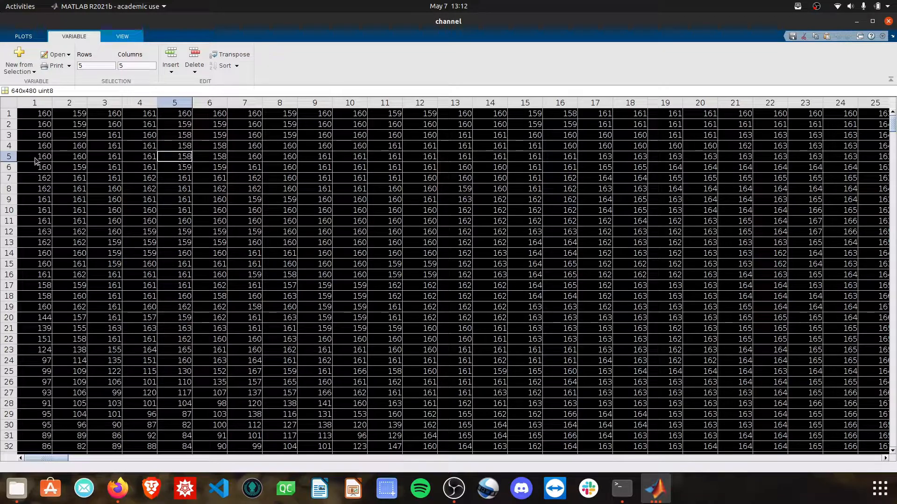
pyautogui.moveTo(180, 160)
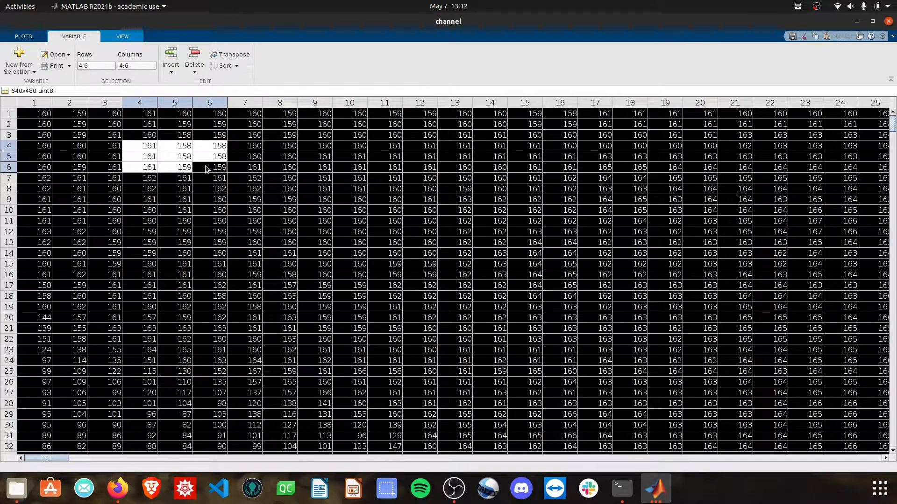
pyautogui.moveTo(155, 146)
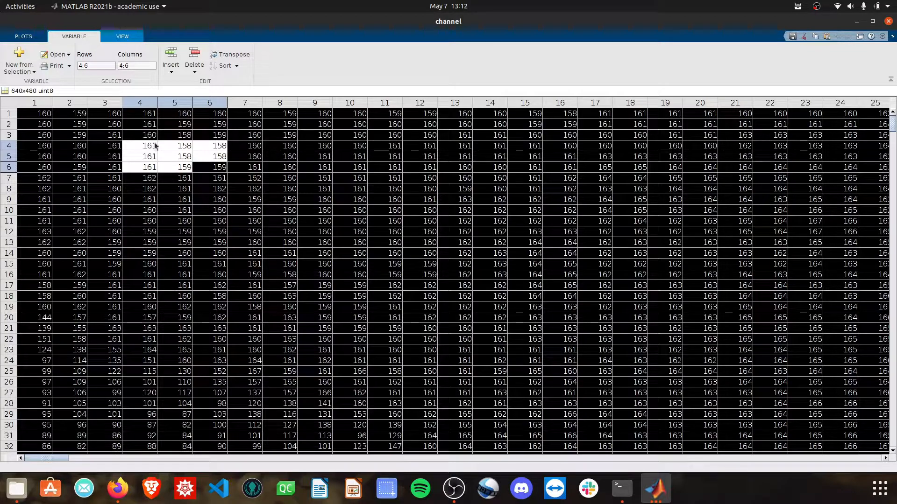
pyautogui.moveTo(175, 161)
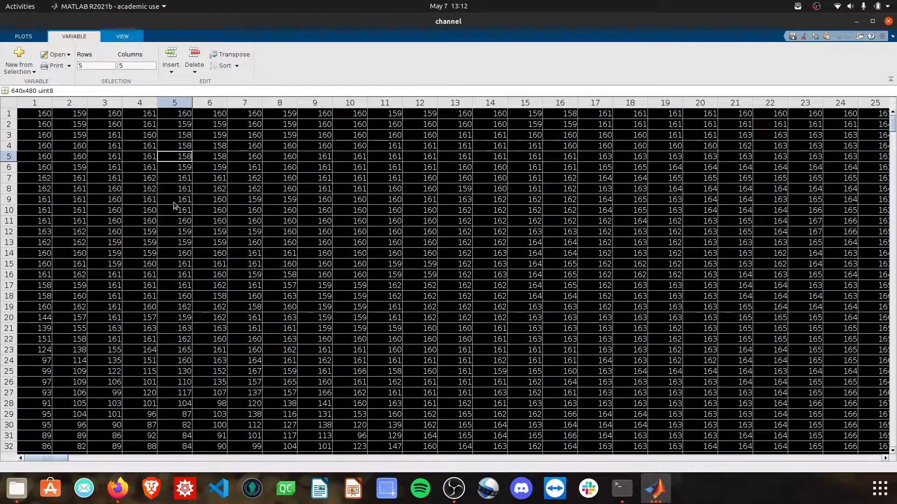
pyautogui.moveTo(174, 163)
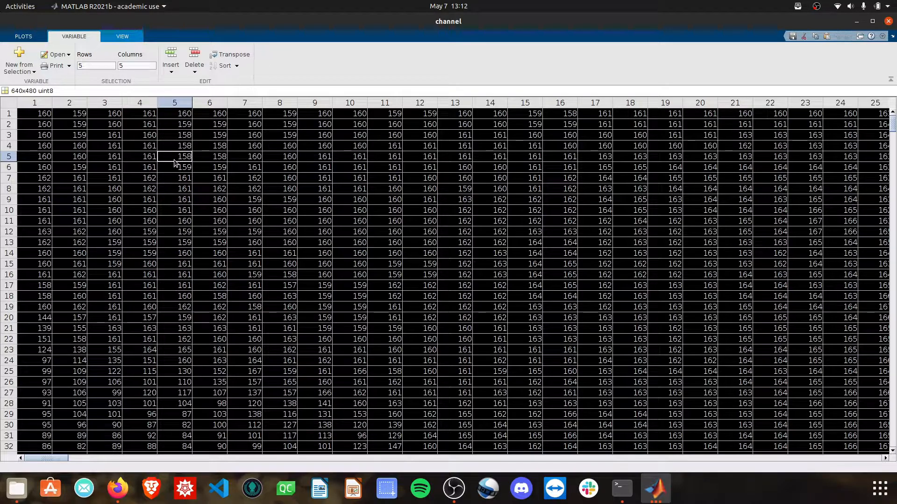
pyautogui.moveTo(154, 152)
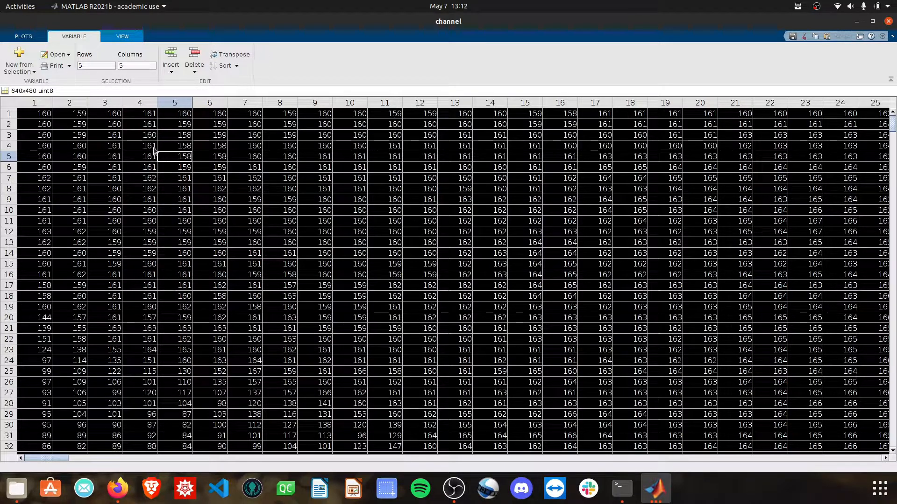
pyautogui.moveTo(140, 145); pyautogui.dragTo(210, 168)
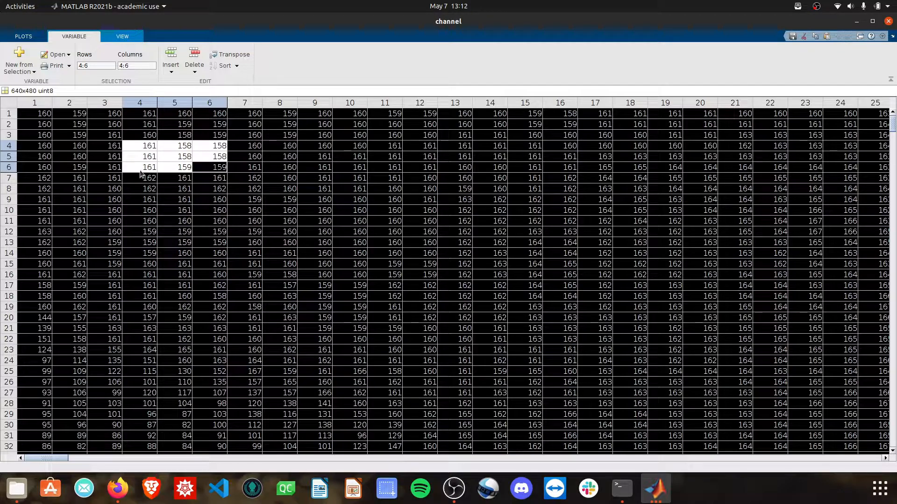
pyautogui.moveTo(177, 146)
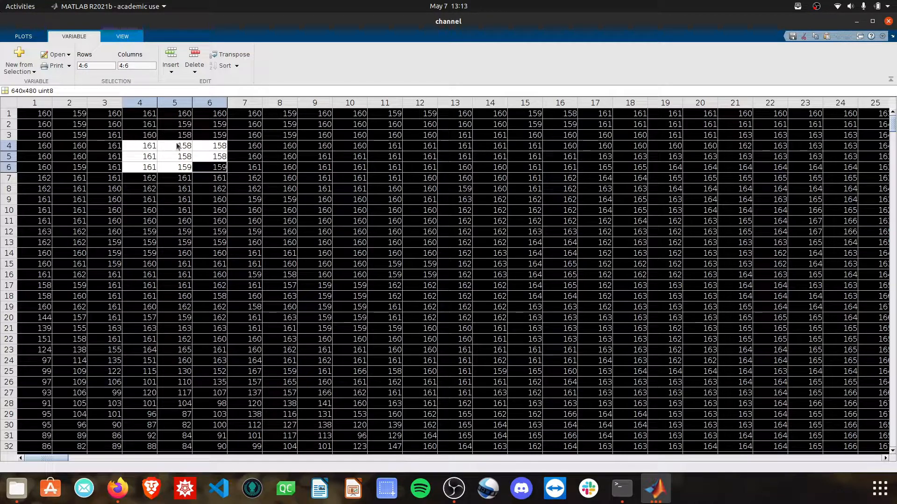
pyautogui.moveTo(138, 175)
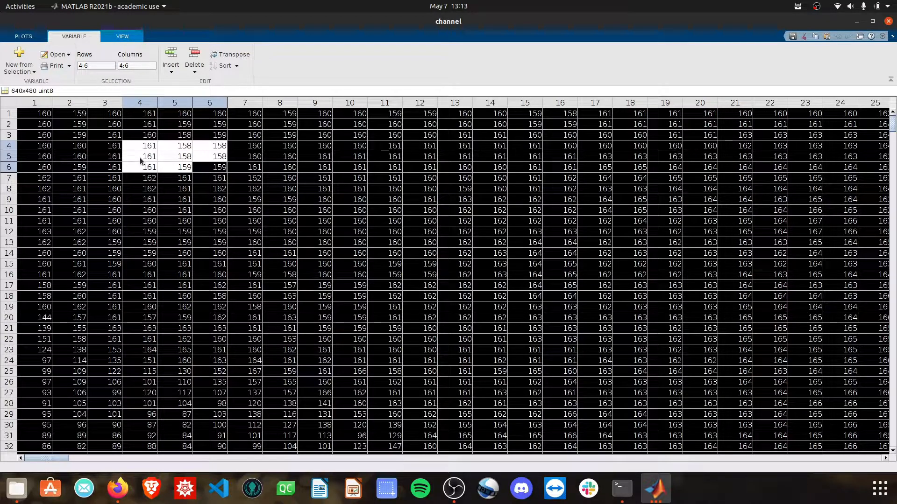
pyautogui.moveTo(177, 157)
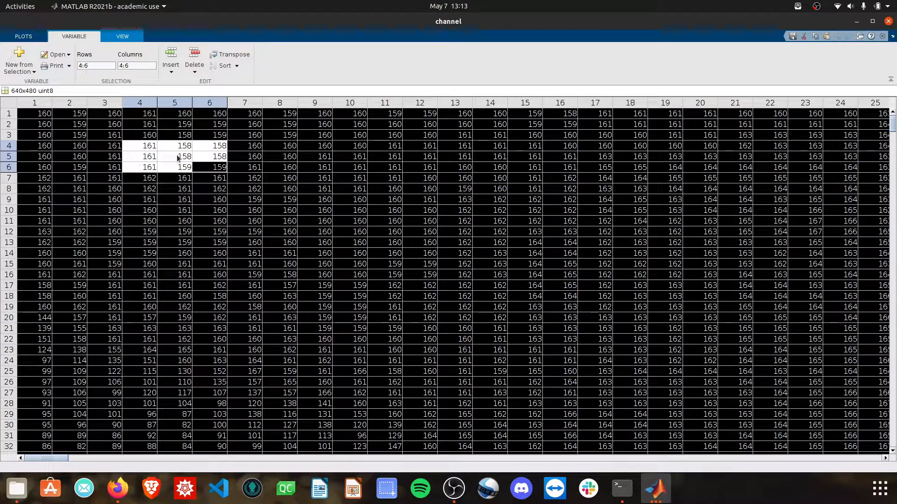
pyautogui.click(174, 156)
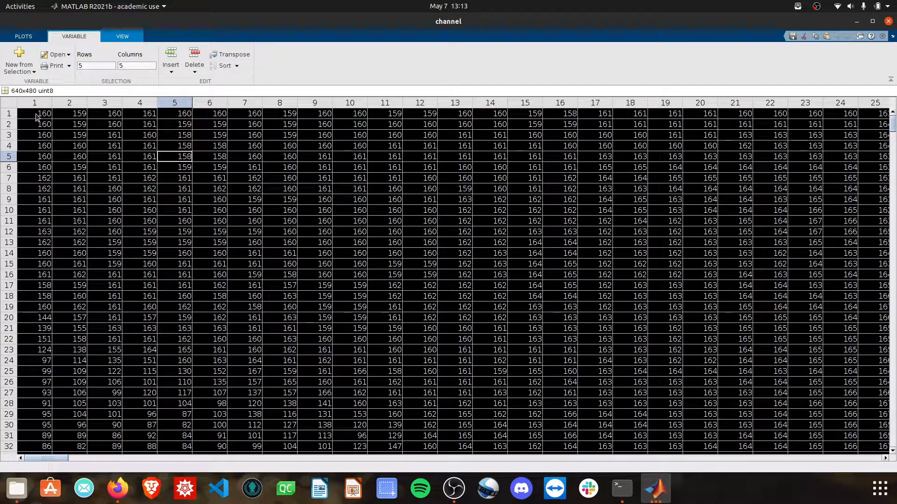
pyautogui.moveTo(35, 113); pyautogui.dragTo(210, 177)
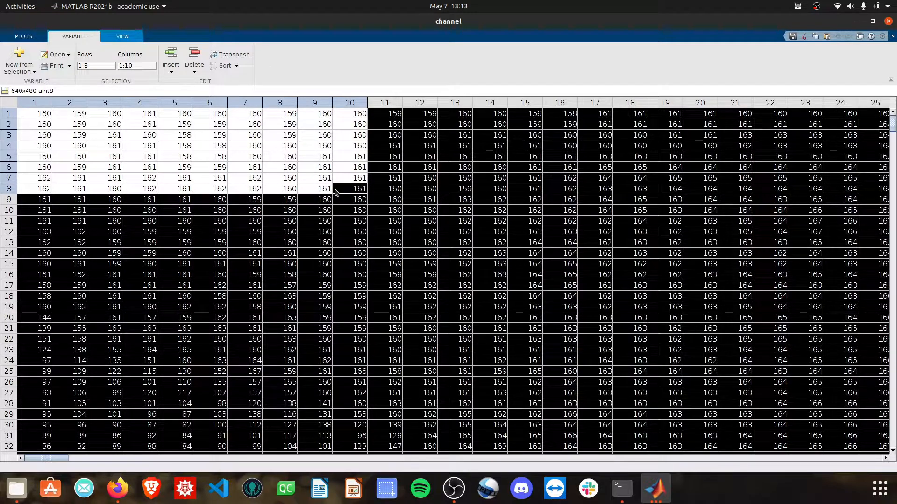
pyautogui.click(349, 209)
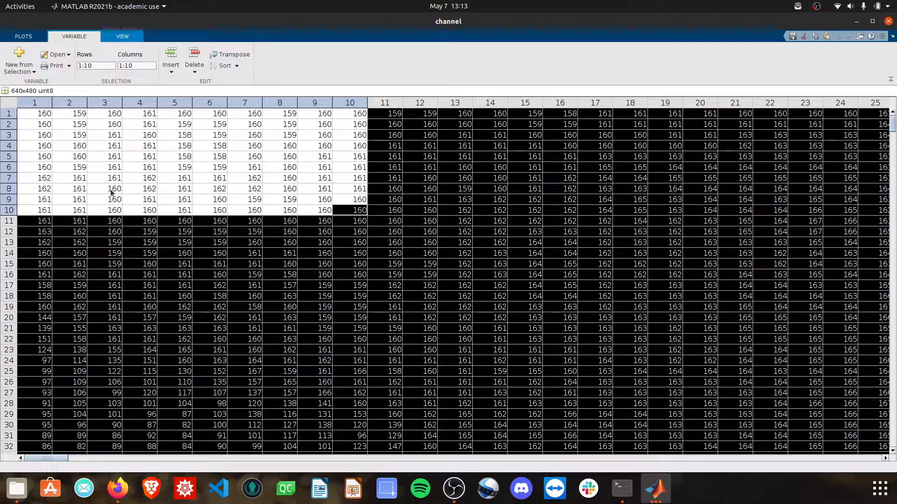
pyautogui.moveTo(388, 201)
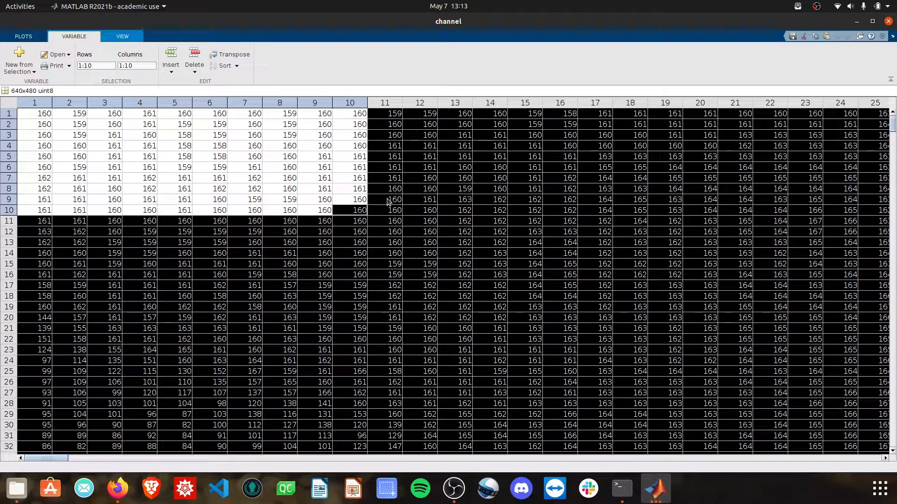
pyautogui.moveTo(283, 159)
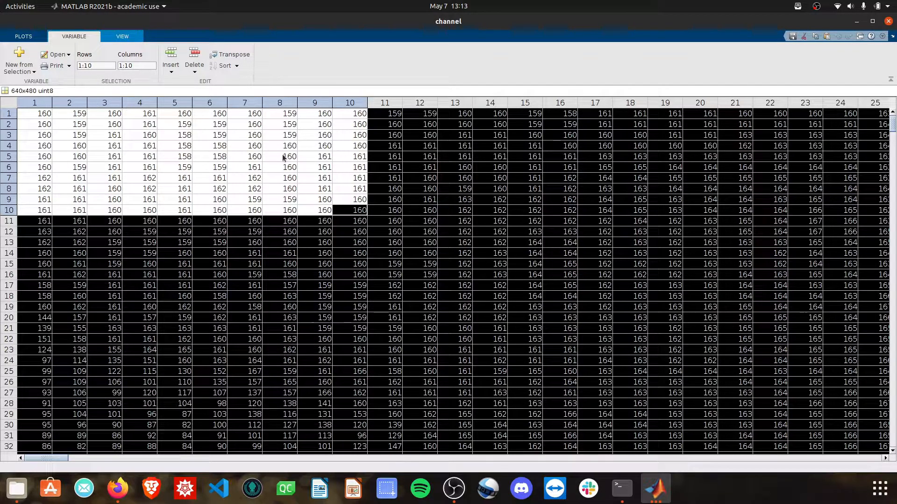
pyautogui.click(174, 156)
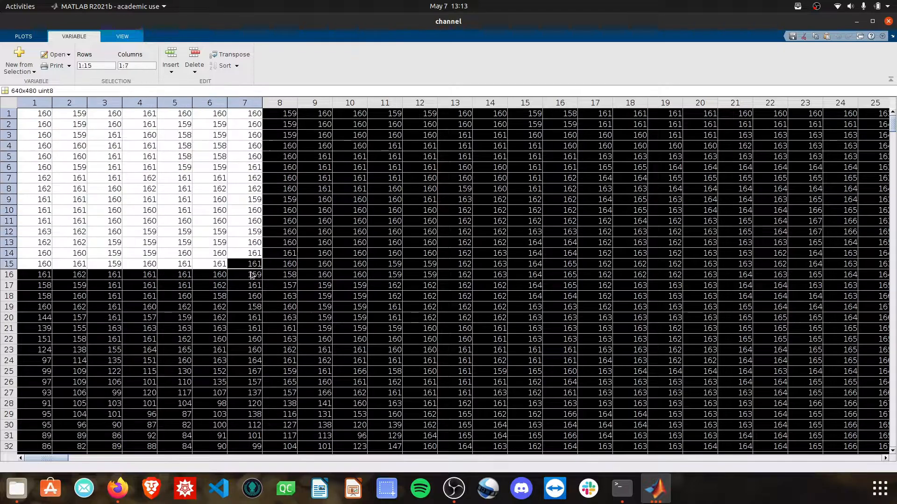
pyautogui.scroll(-3)
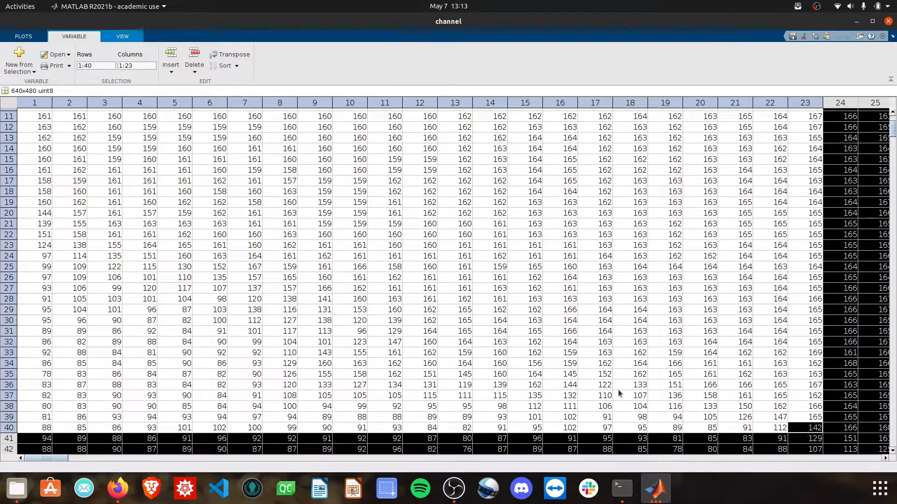
pyautogui.click(349, 374)
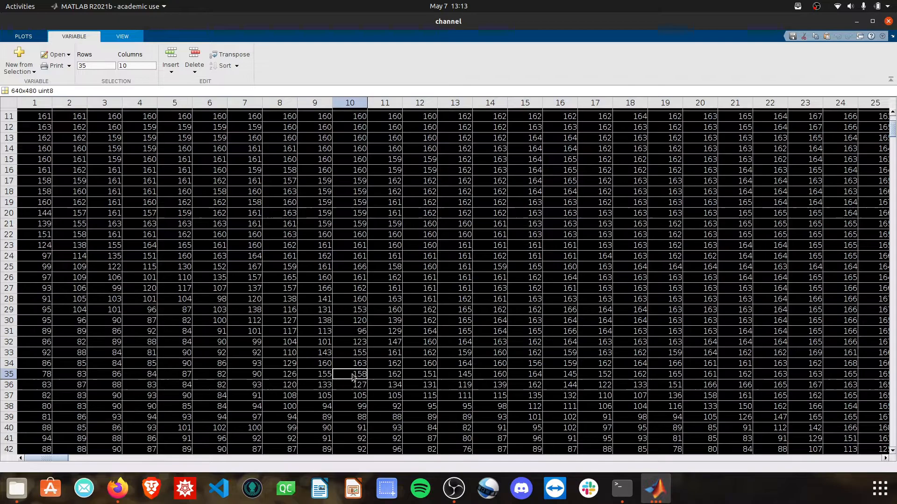
pyautogui.scroll(3)
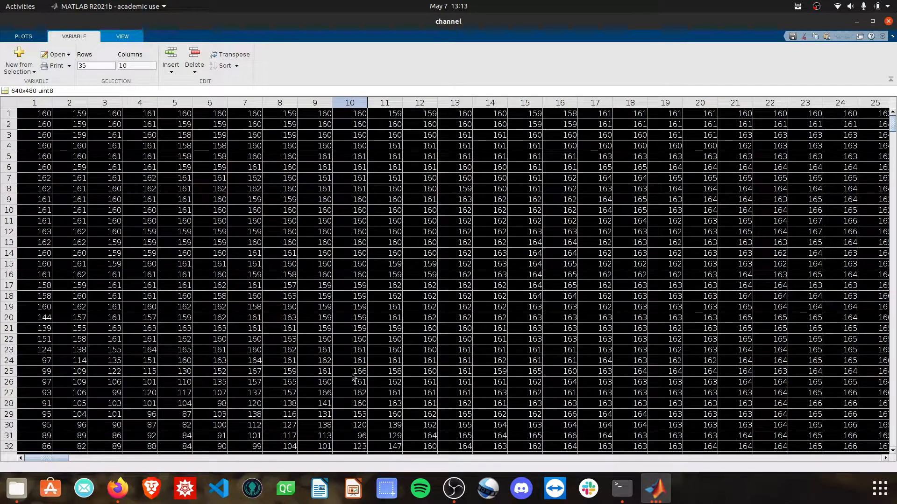
pyautogui.moveTo(659, 93)
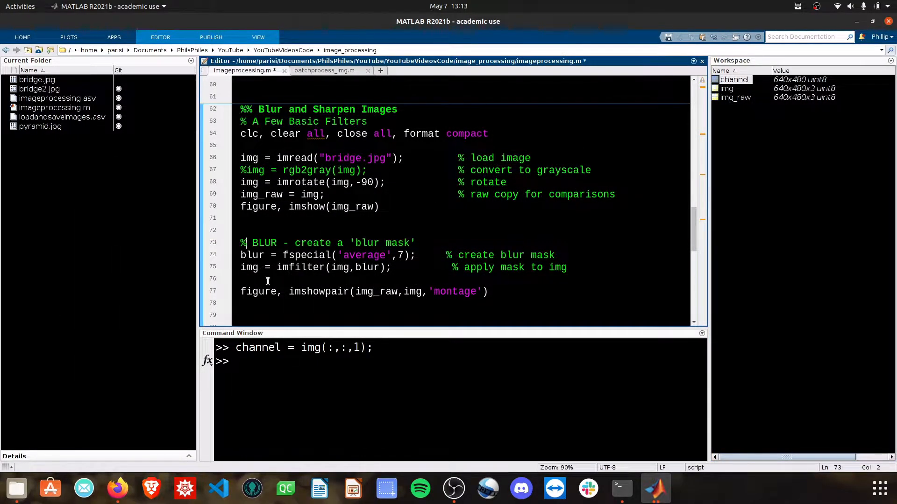
pyautogui.doubleClick(251, 255)
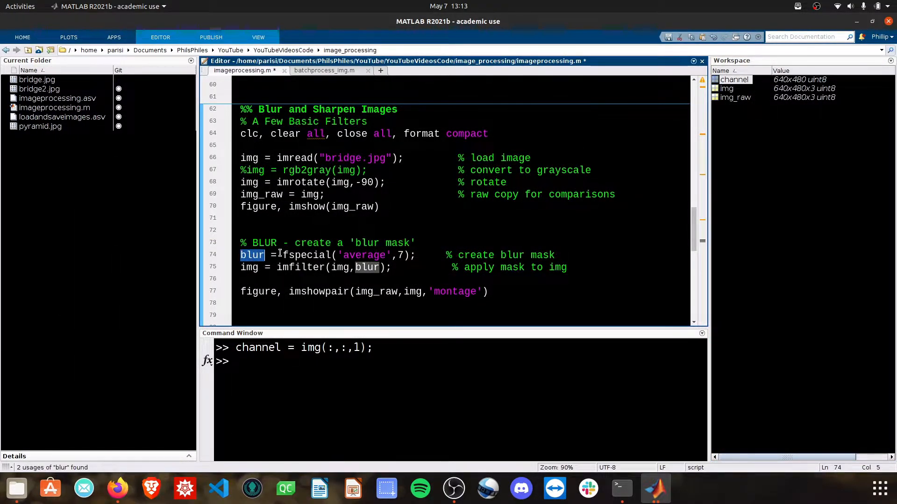
pyautogui.doubleClick(306, 255)
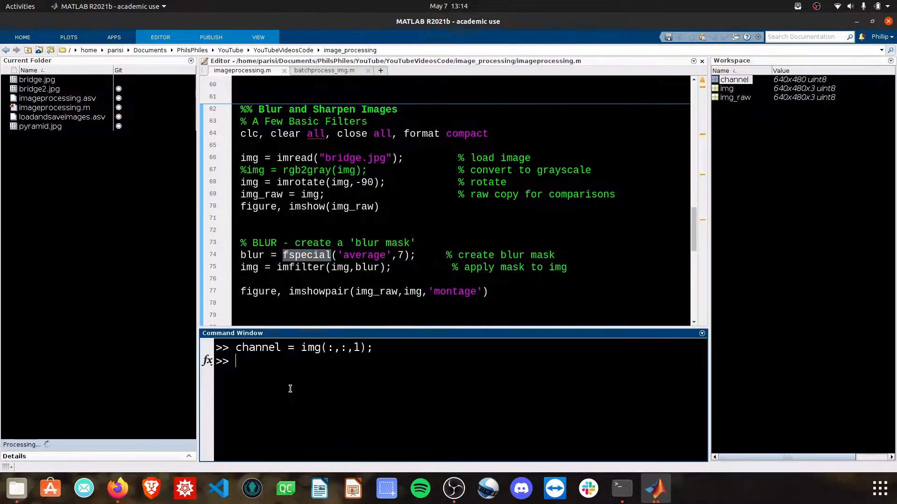
pyautogui.write('help fs')
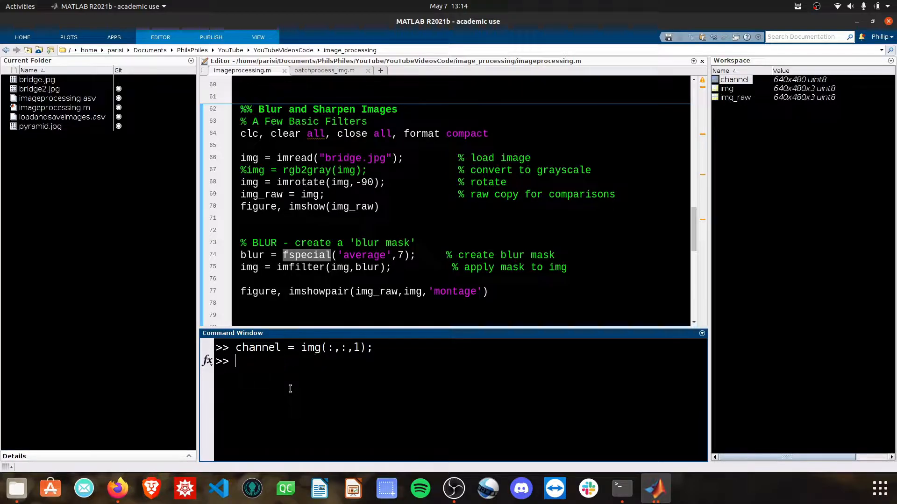
pyautogui.write('doc fspecial')
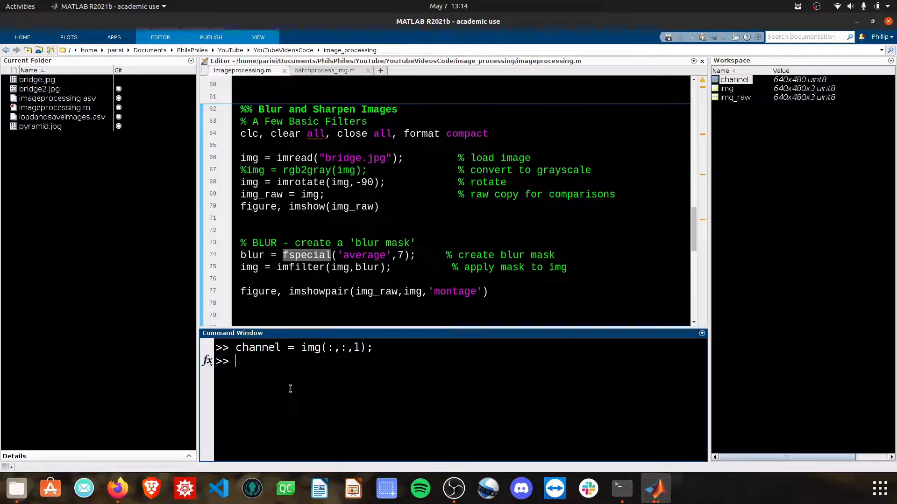
pyautogui.doubleClick(363, 255)
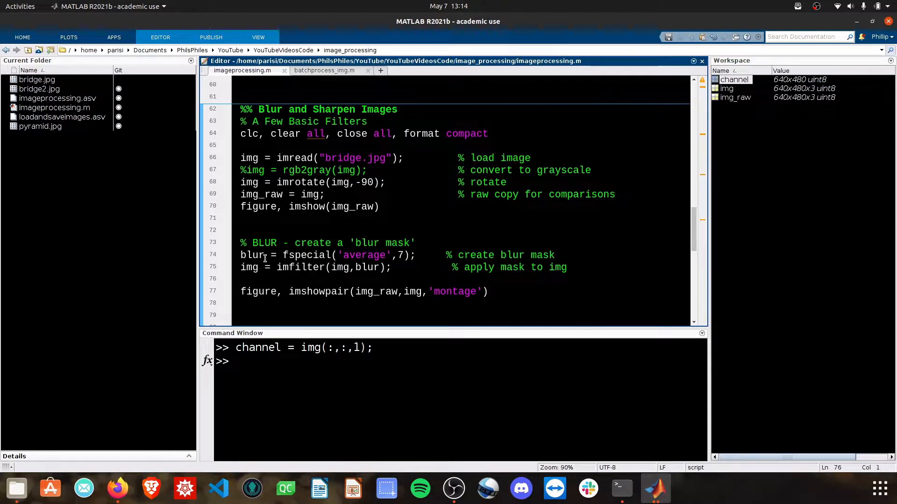
pyautogui.doubleClick(252, 255)
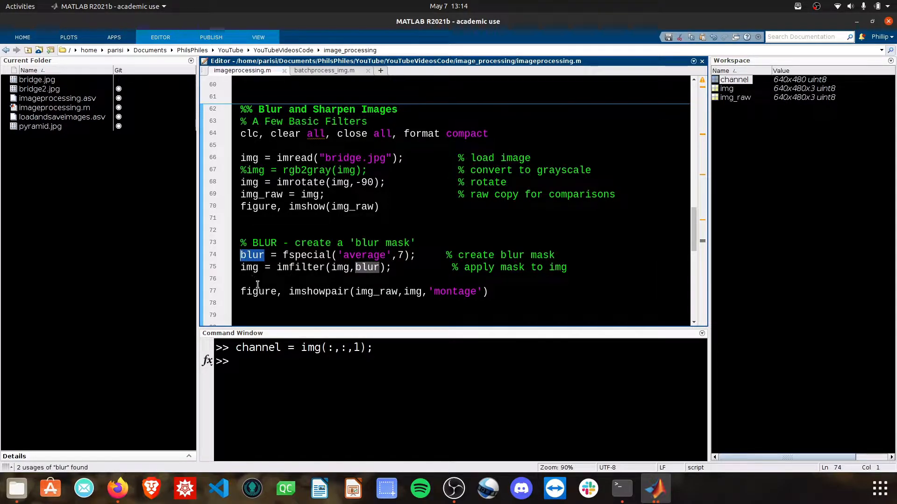
pyautogui.click(257, 279)
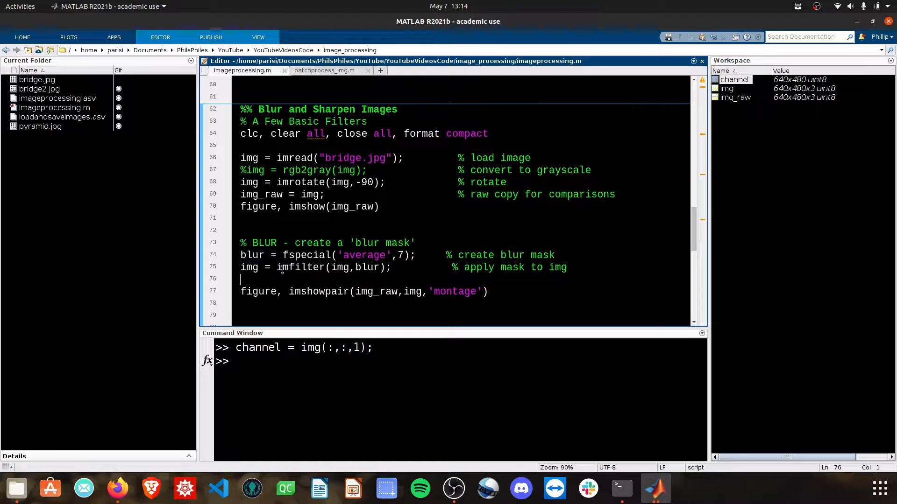
pyautogui.doubleClick(299, 267)
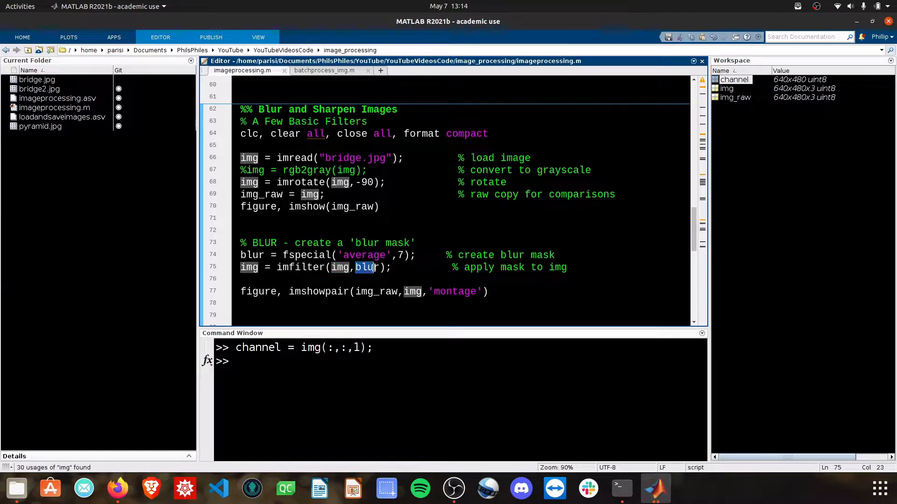
pyautogui.click(366, 267)
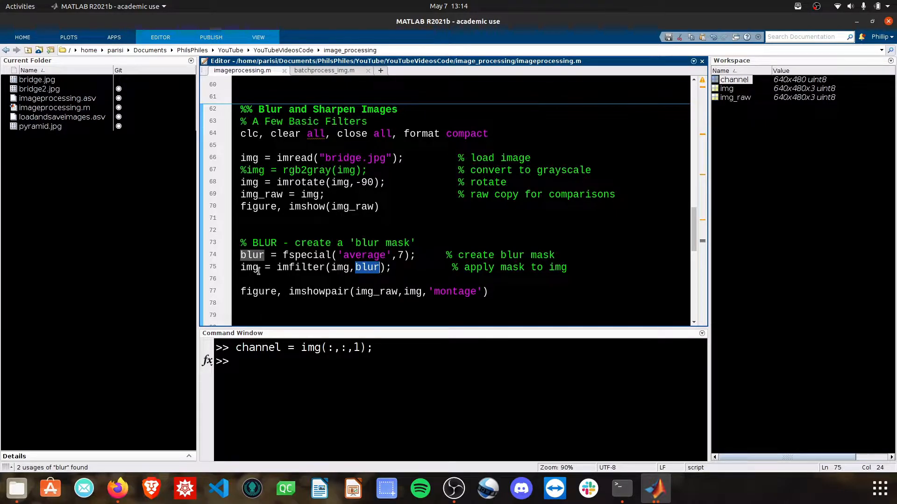
pyautogui.click(250, 278)
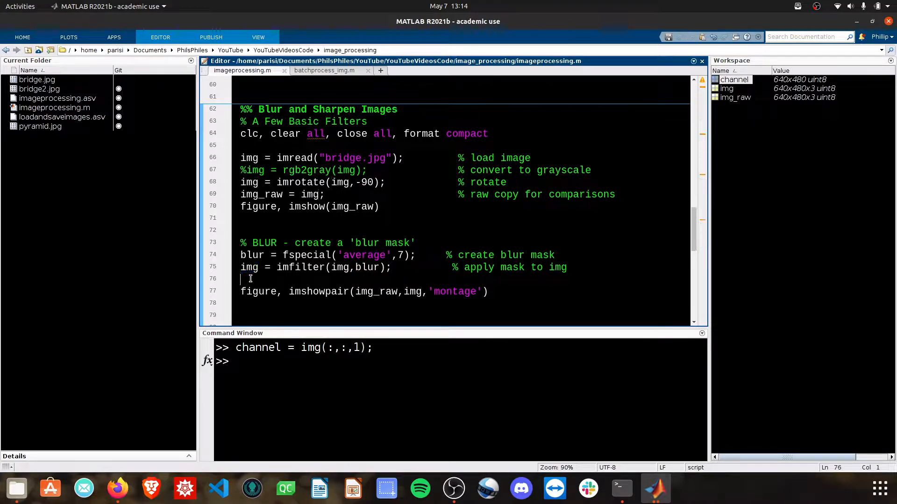
pyautogui.doubleClick(375, 292)
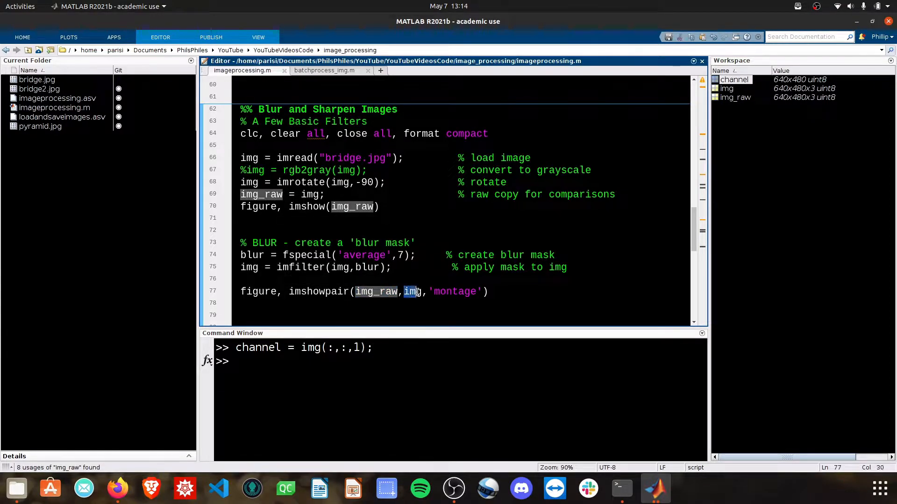
pyautogui.click(403, 302)
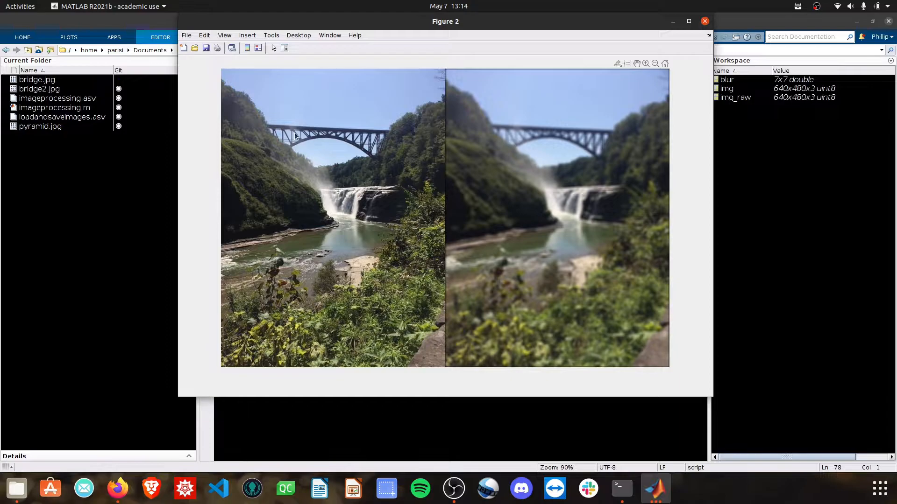
pyautogui.moveTo(500, 127)
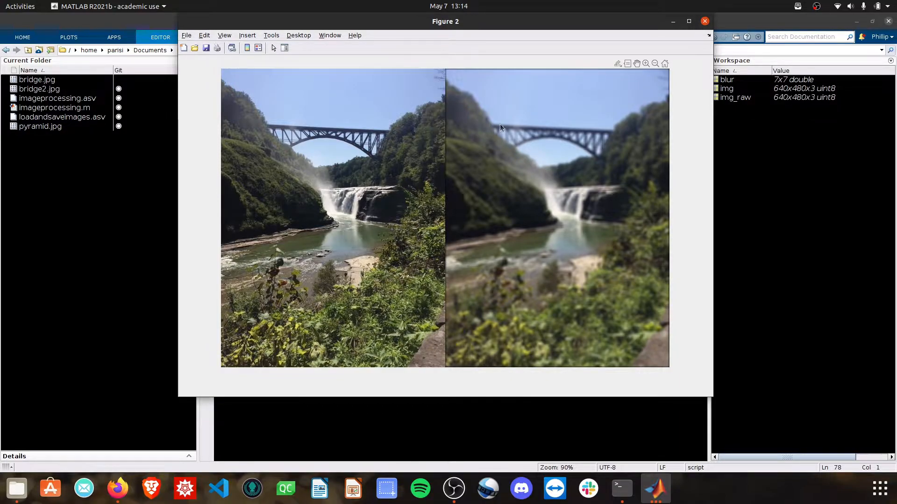
pyautogui.moveTo(557, 325)
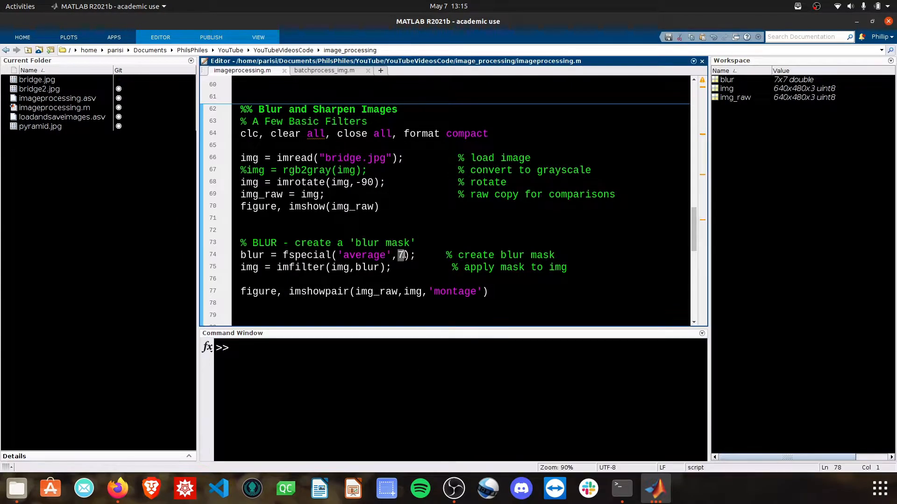
# Set the fspecial average mask to 100, rerun the blur section, and close the figure
pyautogui.write('30')
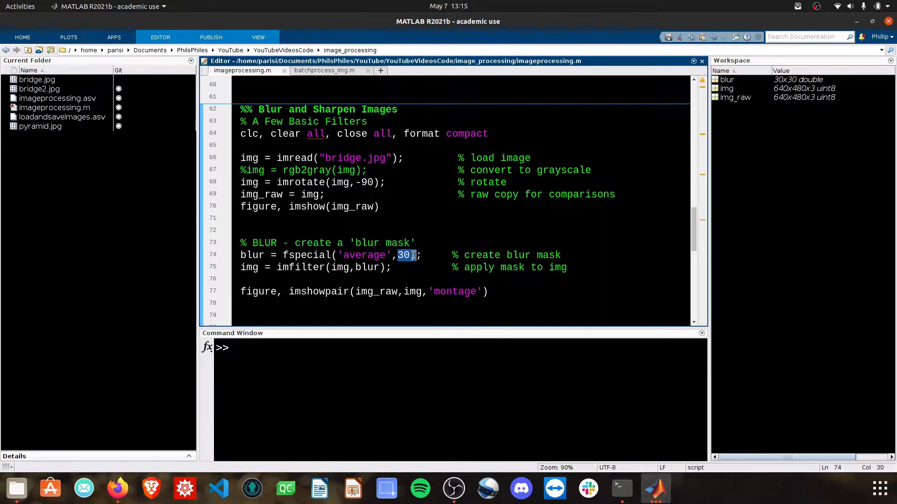
pyautogui.write('1')
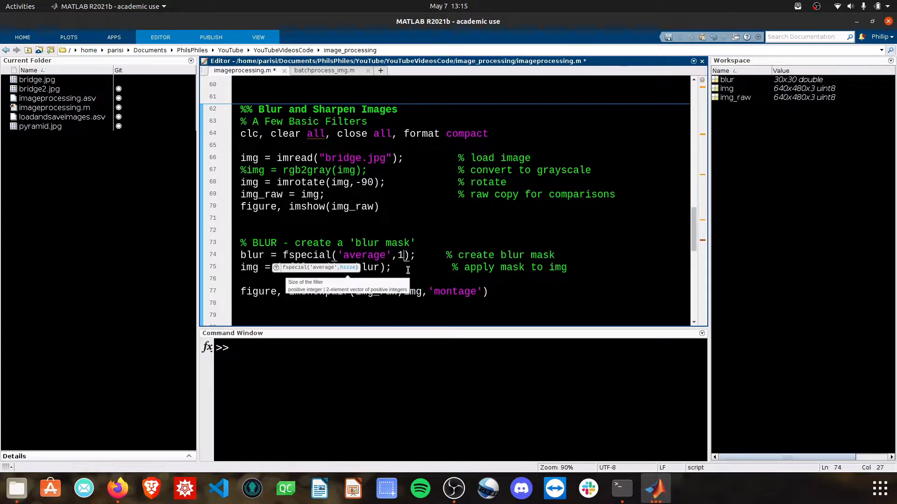
pyautogui.press('F5')
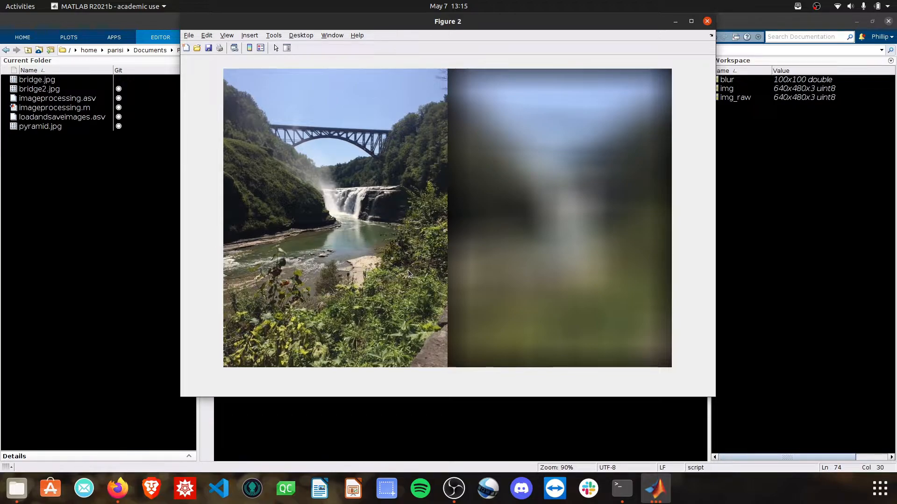
pyautogui.click(706, 21)
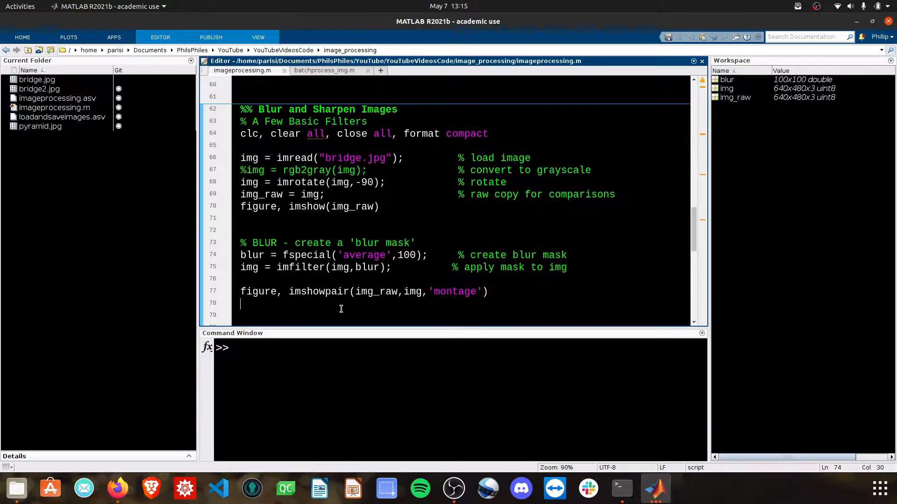
# Uncomment lines 80–83 (grayscale, 0.6 threshold, imbinarize, montage) with Ctrl+T and click through them
pyautogui.scroll(-3)
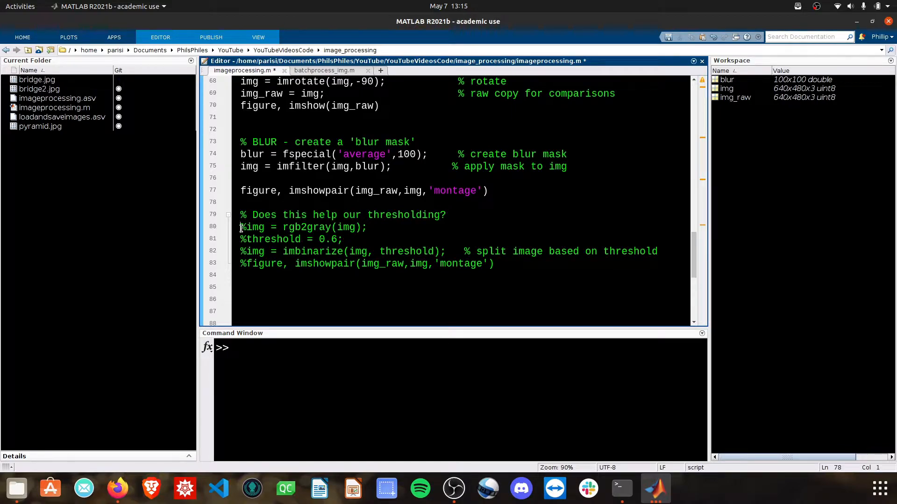
pyautogui.press('ctrl+t')
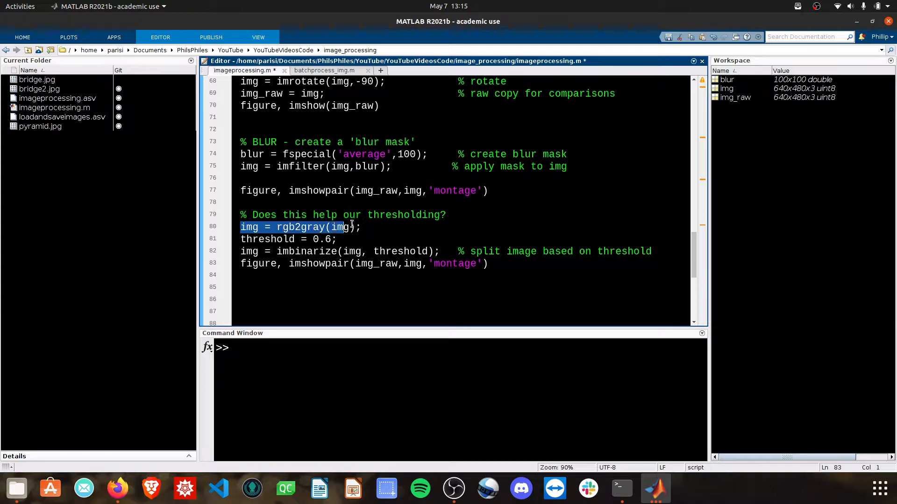
pyautogui.click(363, 227)
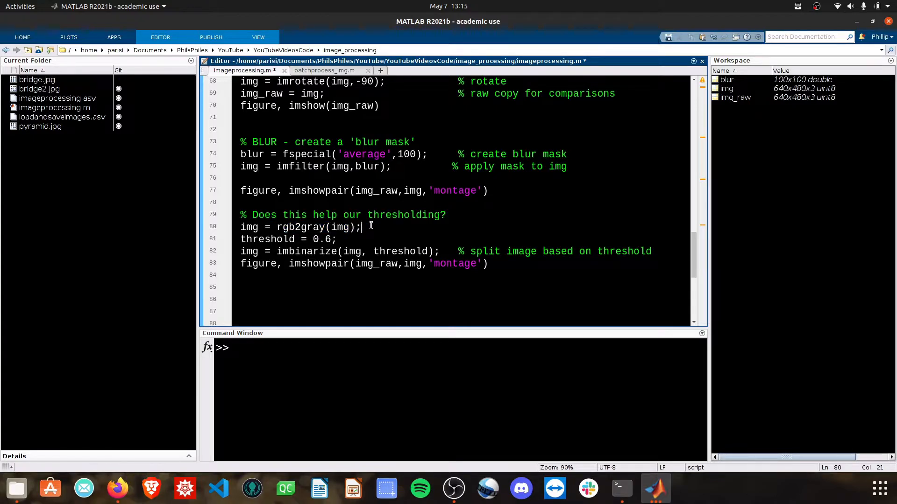
pyautogui.doubleClick(315, 227)
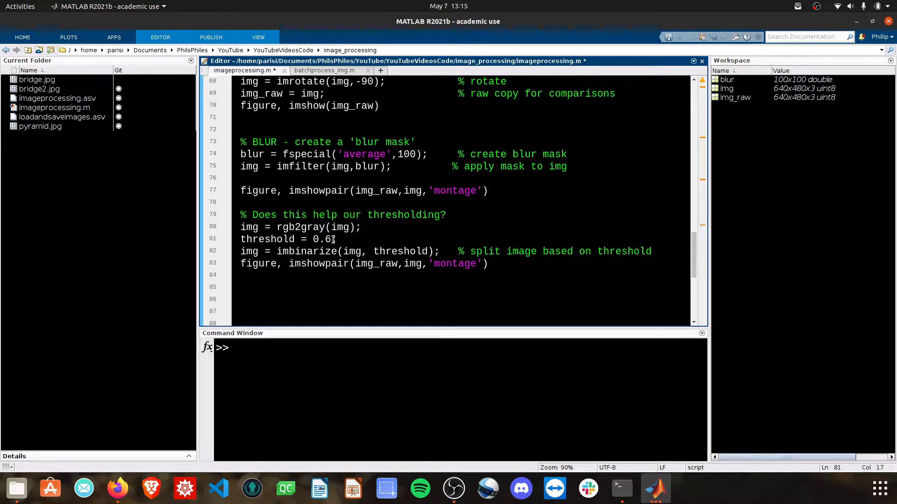
pyautogui.click(280, 252)
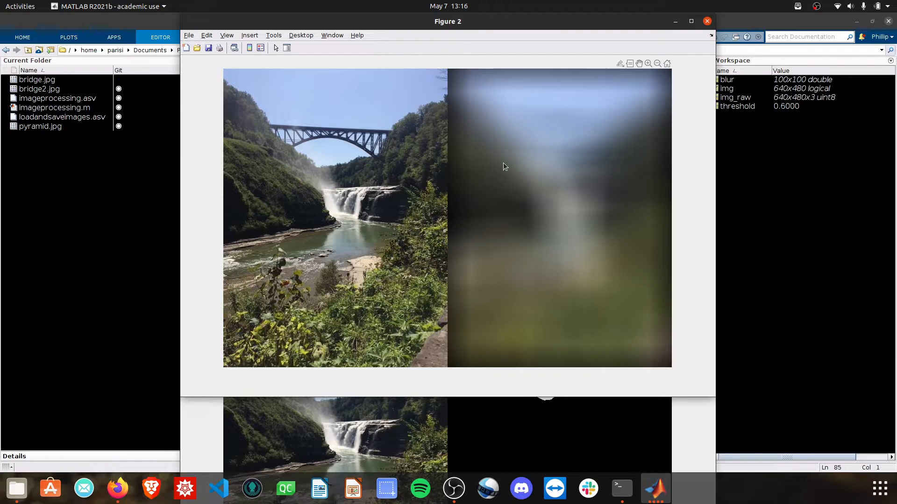
pyautogui.moveTo(506, 223)
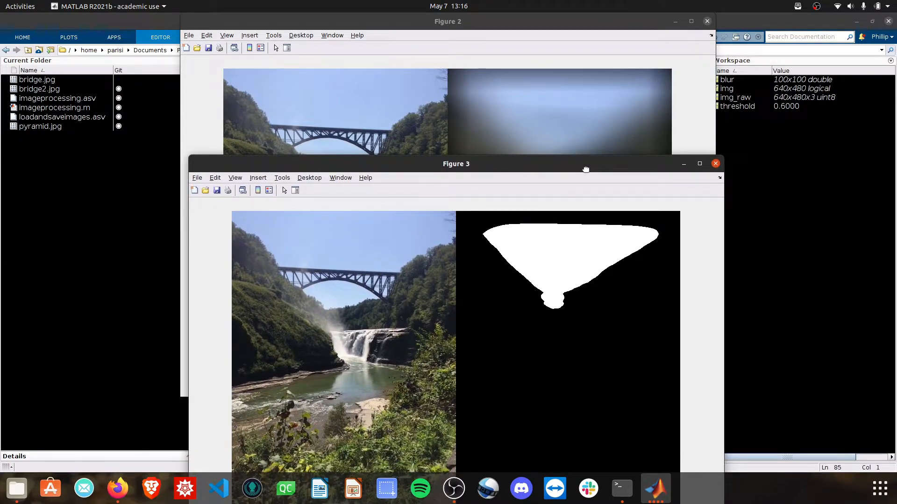
pyautogui.moveTo(593, 287)
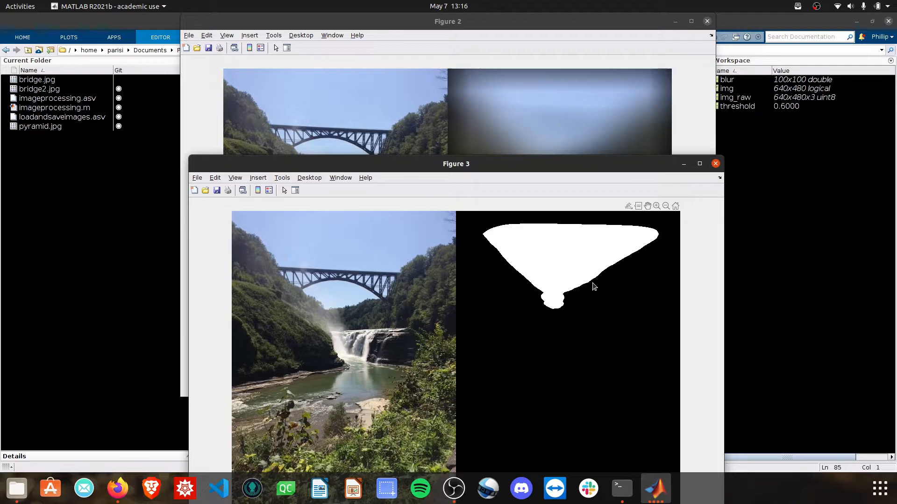
pyautogui.moveTo(576, 273)
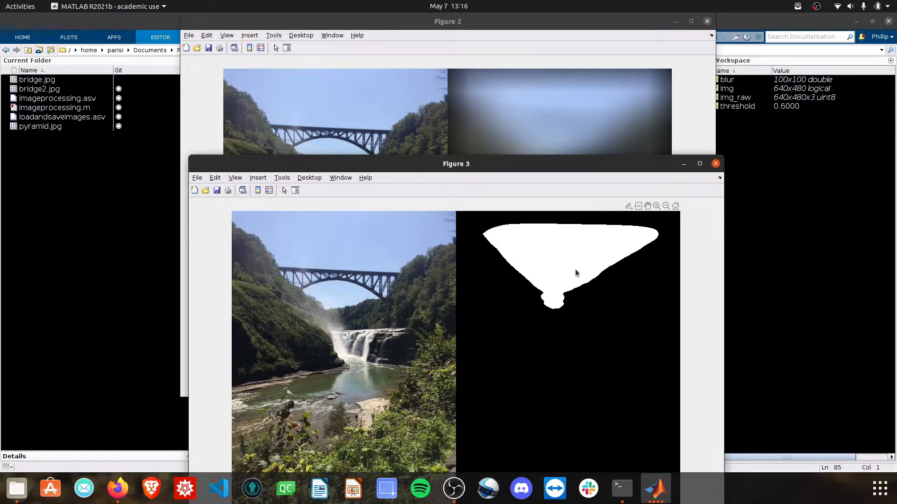
pyautogui.moveTo(513, 220)
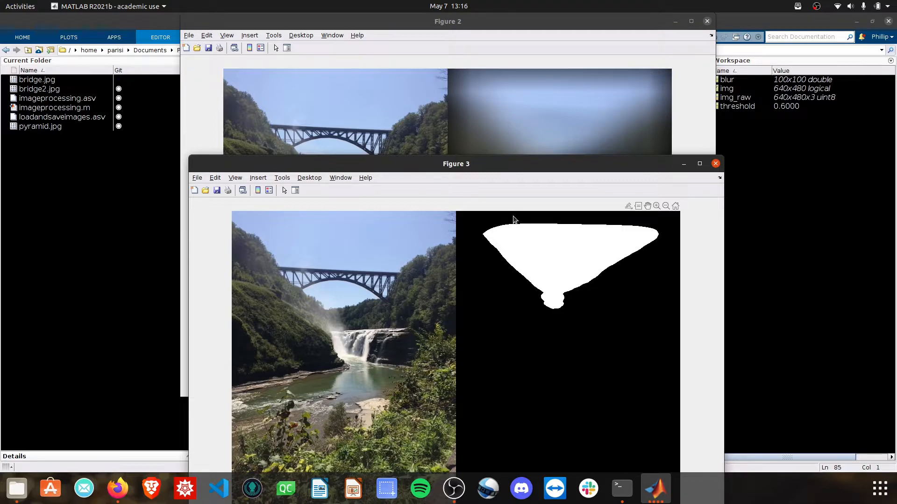
pyautogui.moveTo(583, 220)
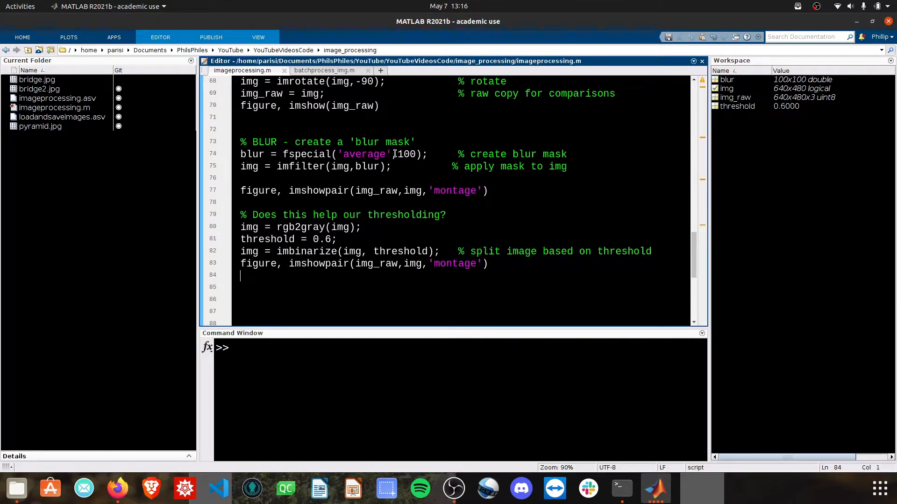
# Change the blur mask size from 100 to 50, rerun, and close the mask figure
pyautogui.doubleClick(406, 154)
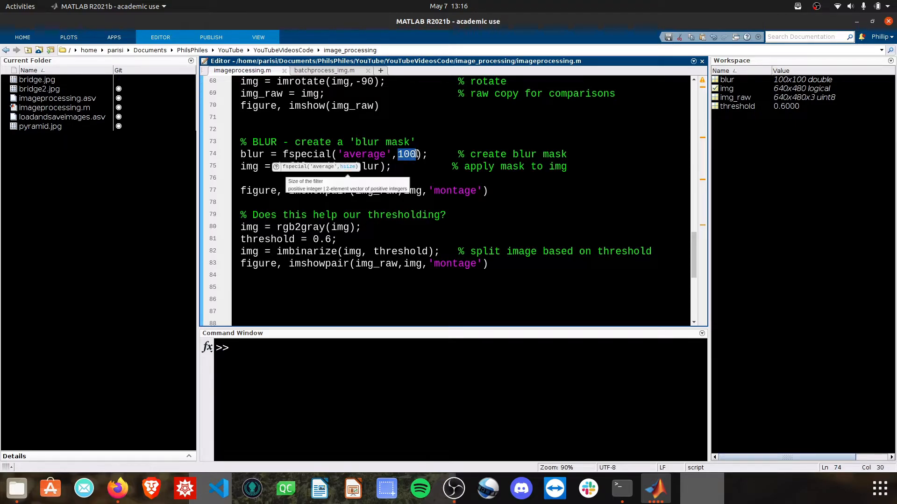
pyautogui.write('50')
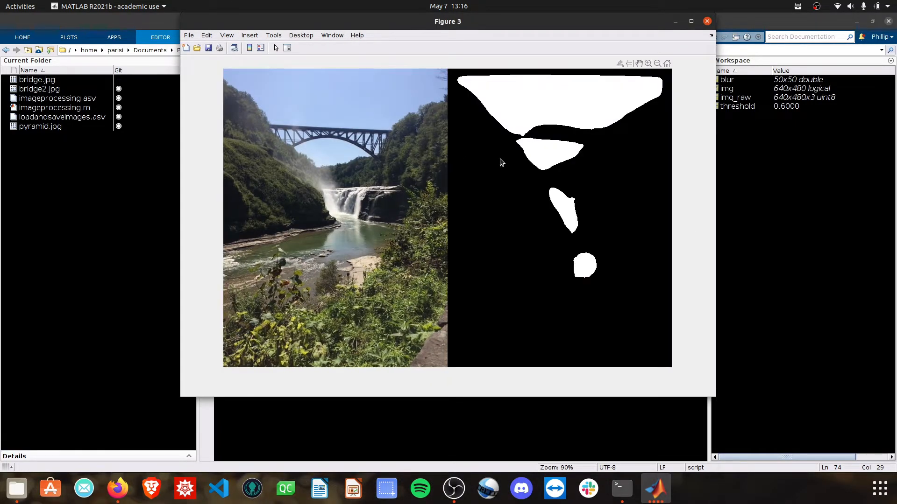
pyautogui.moveTo(575, 134)
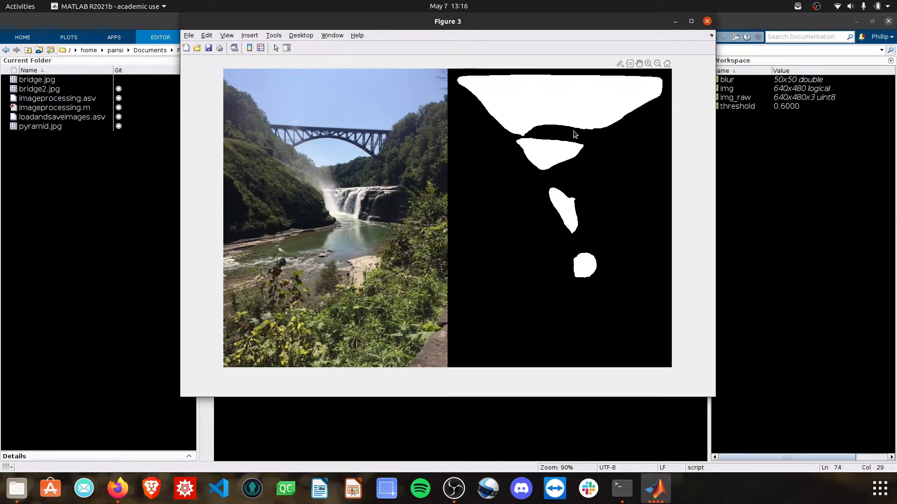
pyautogui.moveTo(343, 182)
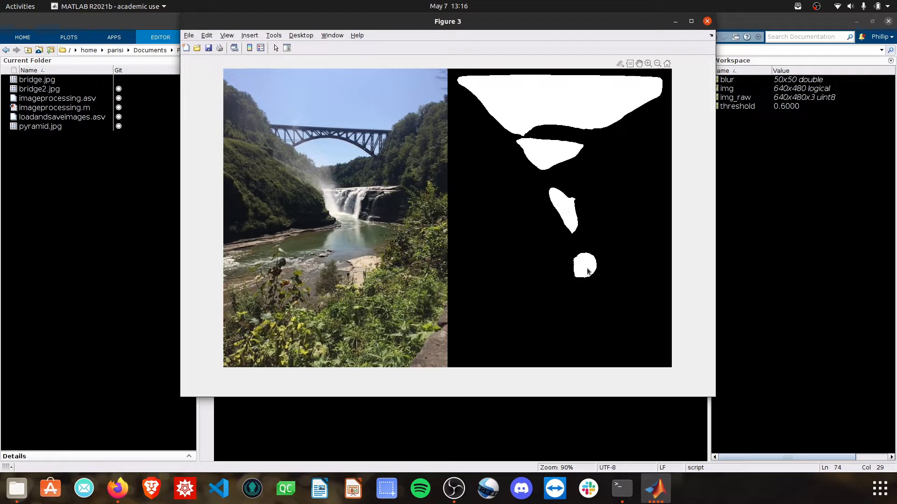
pyautogui.moveTo(348, 276)
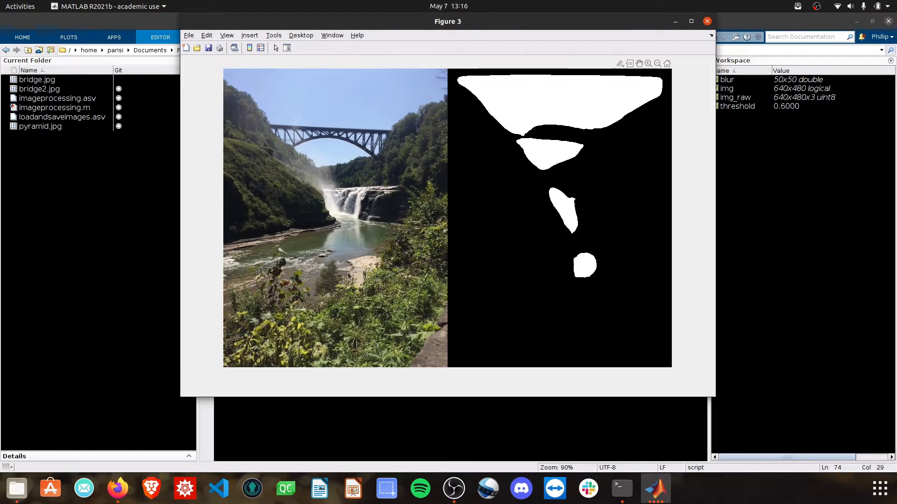
pyautogui.click(706, 21)
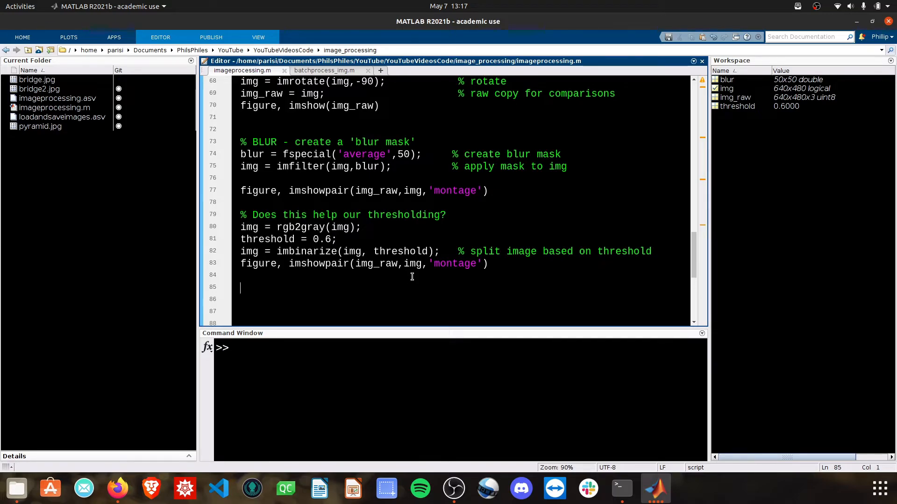
pyautogui.click(326, 239)
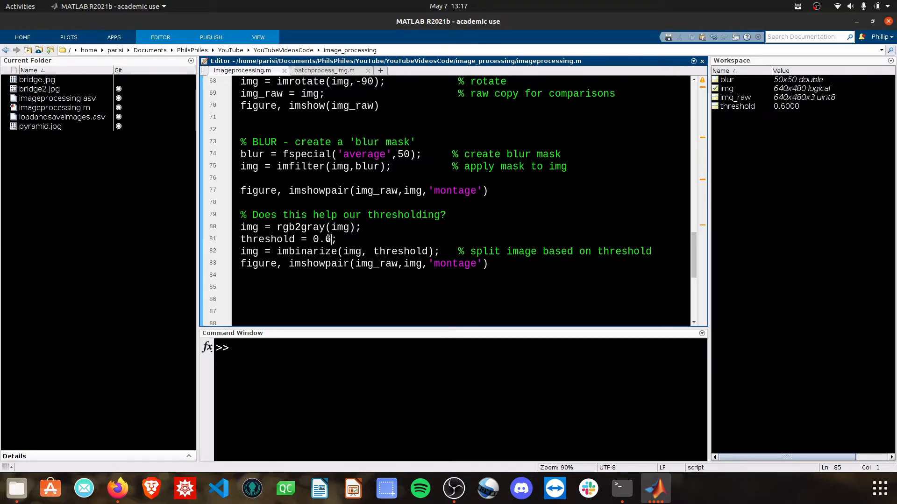